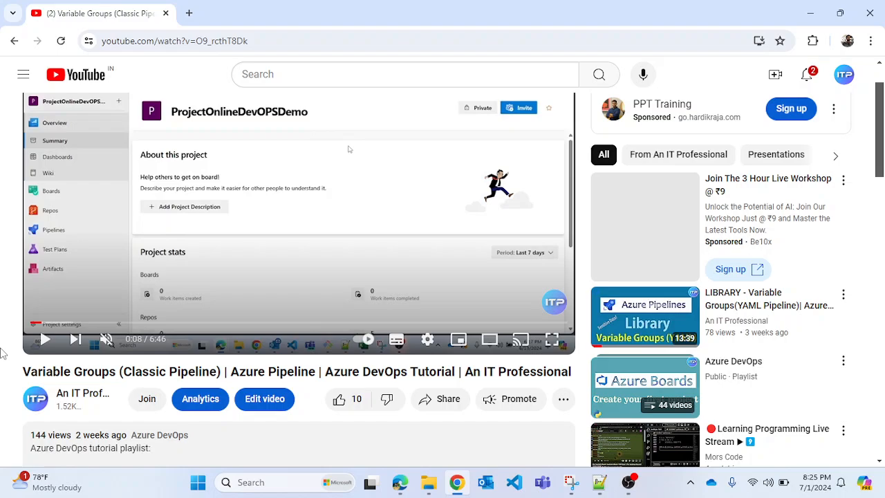
Dismiss the Super Thanks popup, then open Pipelines > Library showing VariableGroup1
{"action": "left_click", "coordinate": [563, 399]}
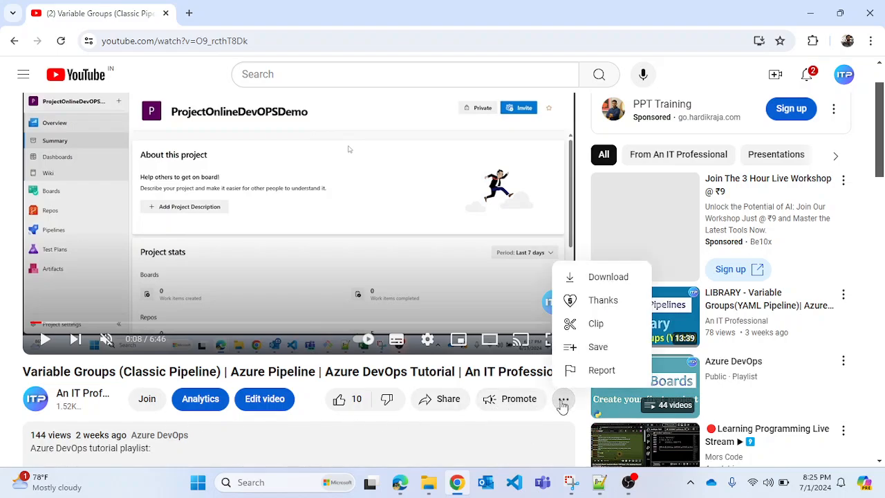
{"action": "mouse_move", "coordinate": [598, 300]}
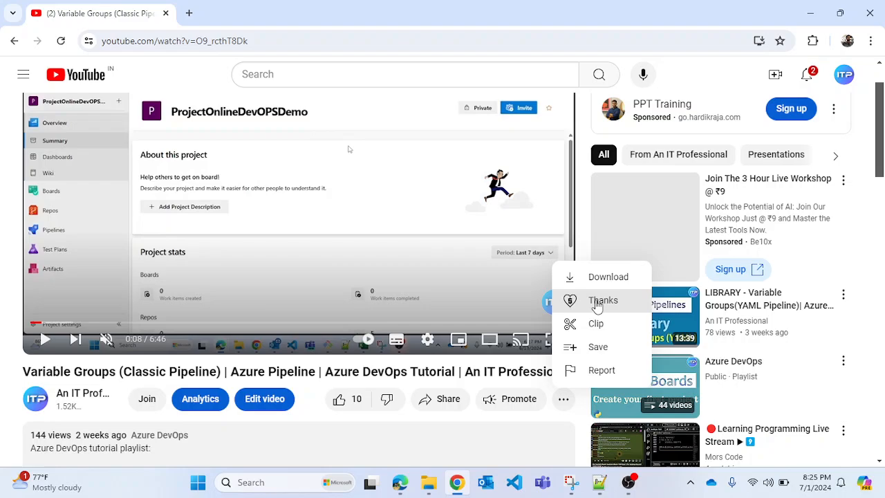
{"action": "left_click", "coordinate": [603, 300]}
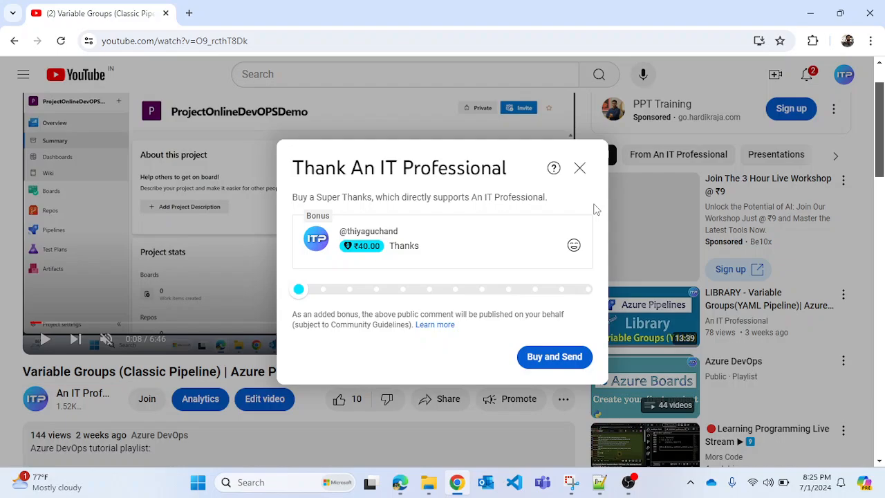
{"action": "mouse_move", "coordinate": [313, 303]}
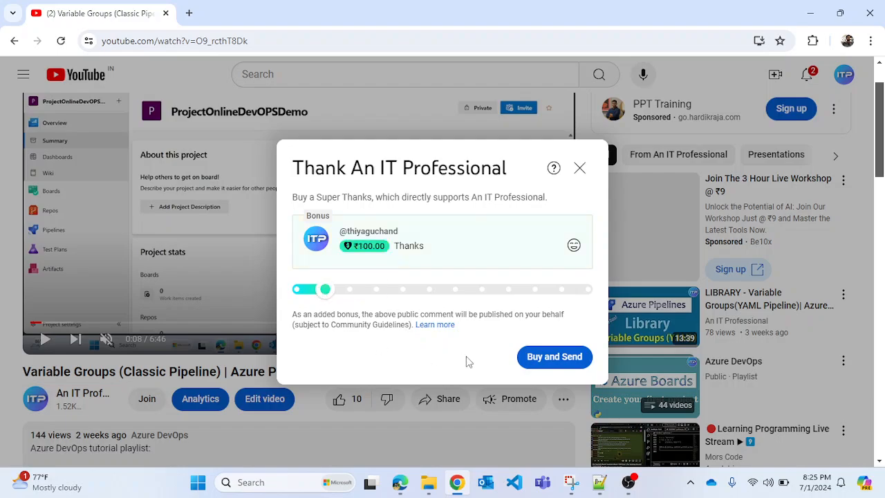
{"action": "mouse_move", "coordinate": [579, 168]}
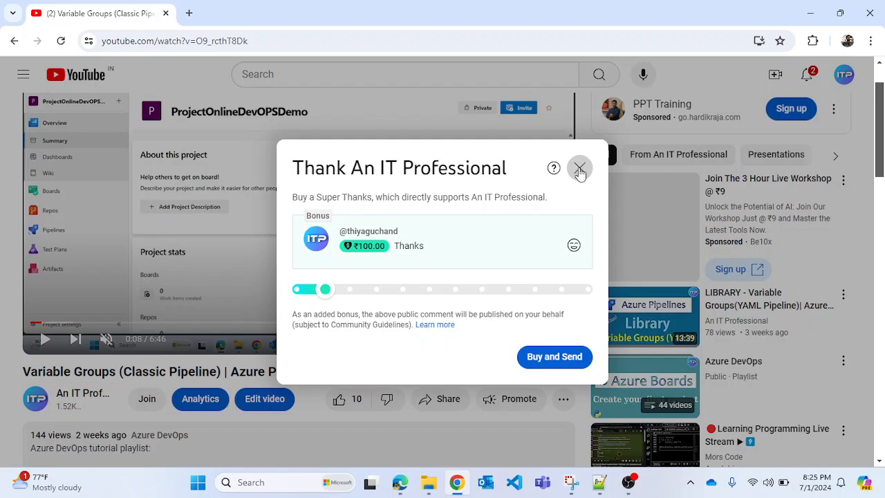
{"action": "left_click", "coordinate": [580, 167]}
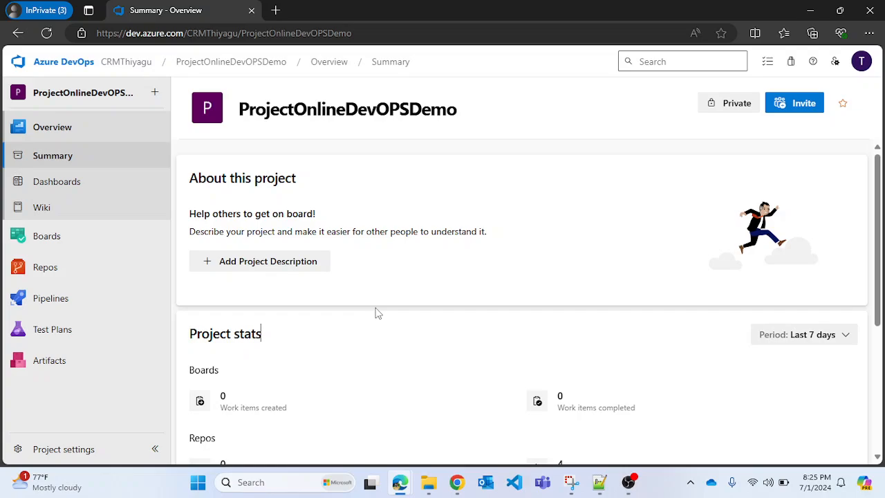
{"action": "mouse_move", "coordinate": [373, 313]}
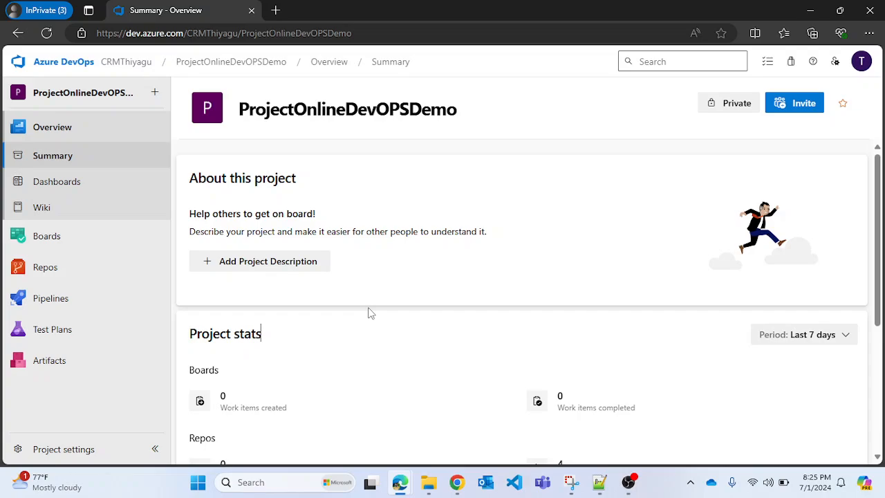
{"action": "mouse_move", "coordinate": [348, 314]}
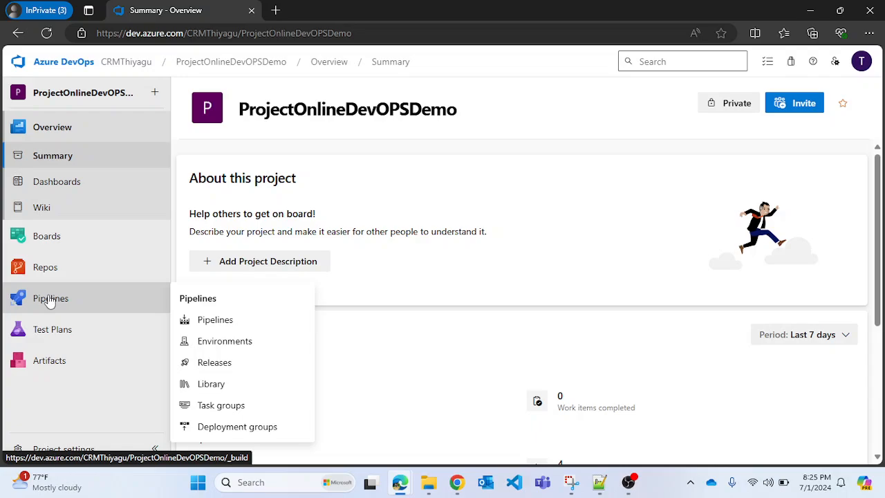
{"action": "left_click", "coordinate": [215, 320]}
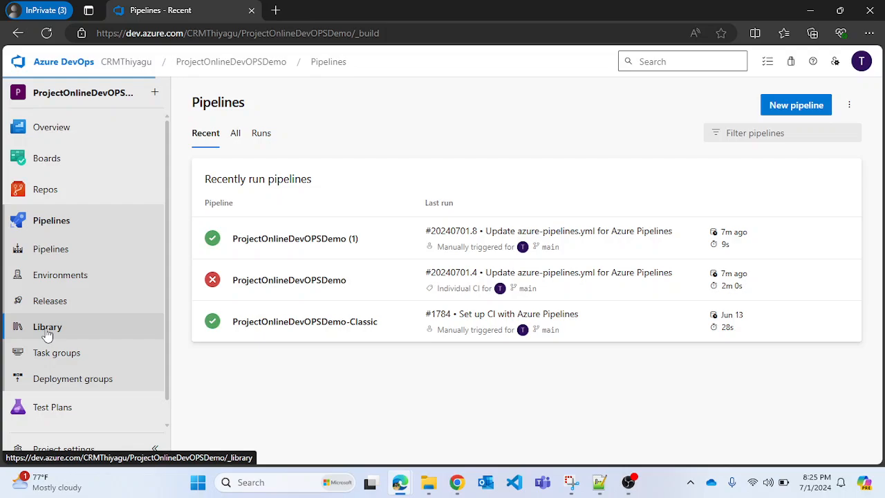
{"action": "left_click", "coordinate": [47, 326]}
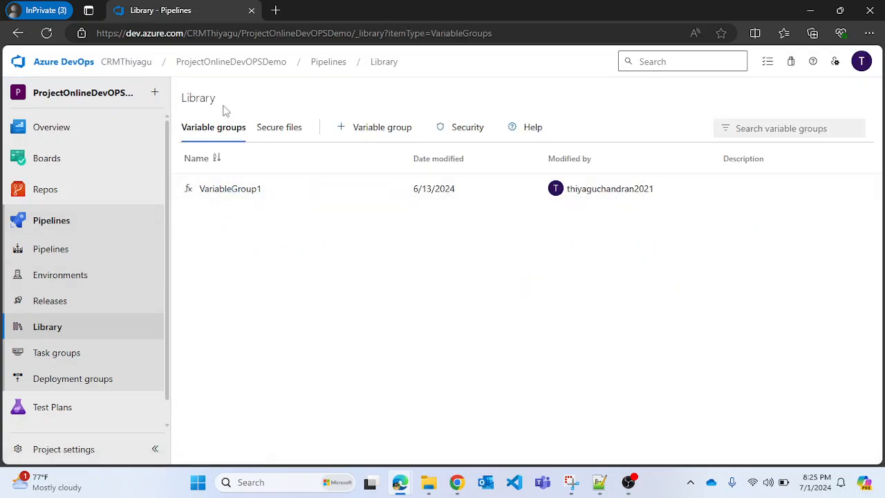
{"action": "mouse_move", "coordinate": [218, 226]}
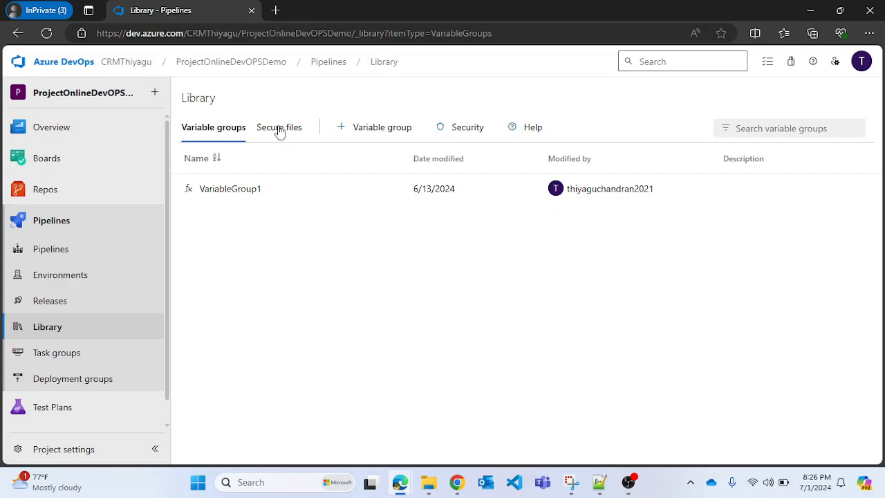
{"action": "mouse_move", "coordinate": [267, 109]}
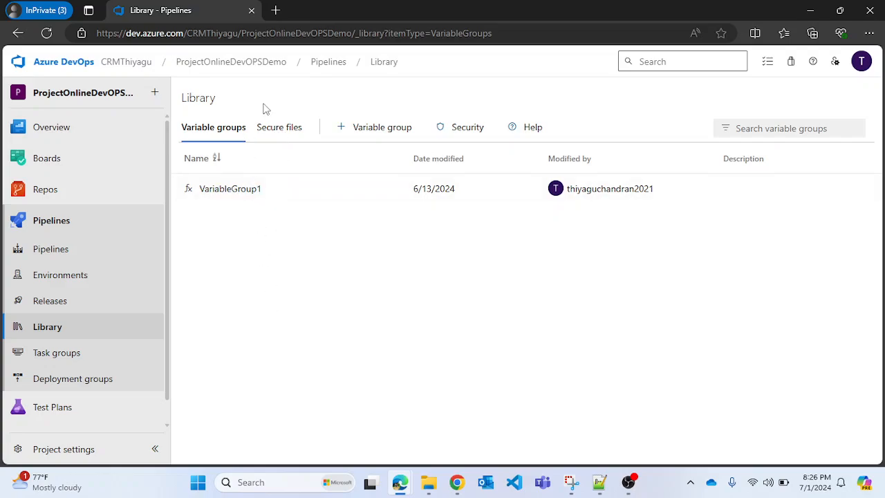
{"action": "mouse_move", "coordinate": [279, 128]}
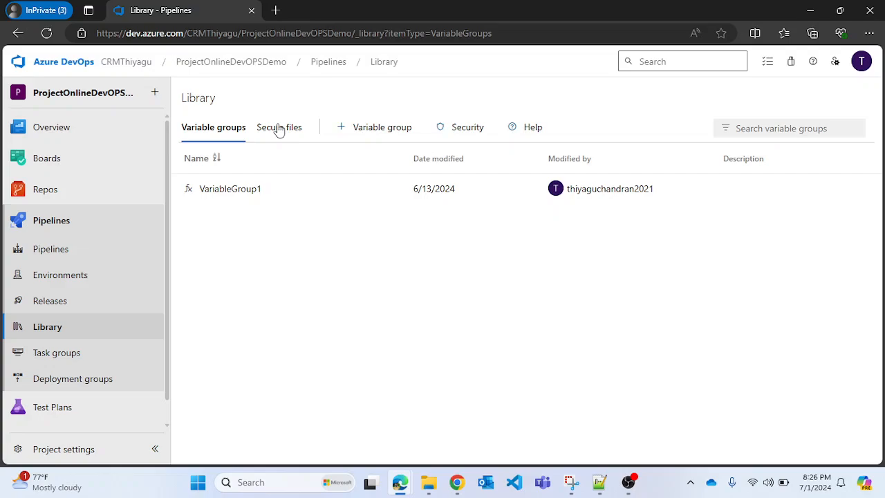
Show the Library's Secure files section, which is still empty
{"action": "left_click", "coordinate": [279, 128]}
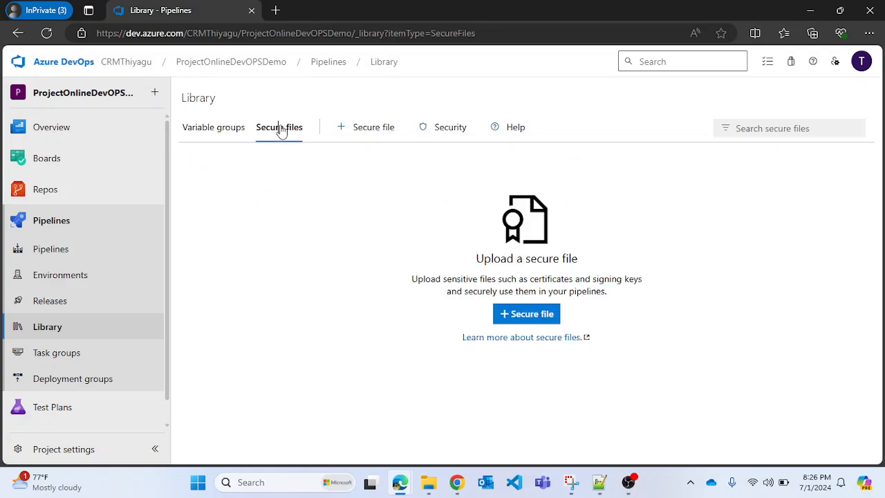
{"action": "mouse_move", "coordinate": [295, 268]}
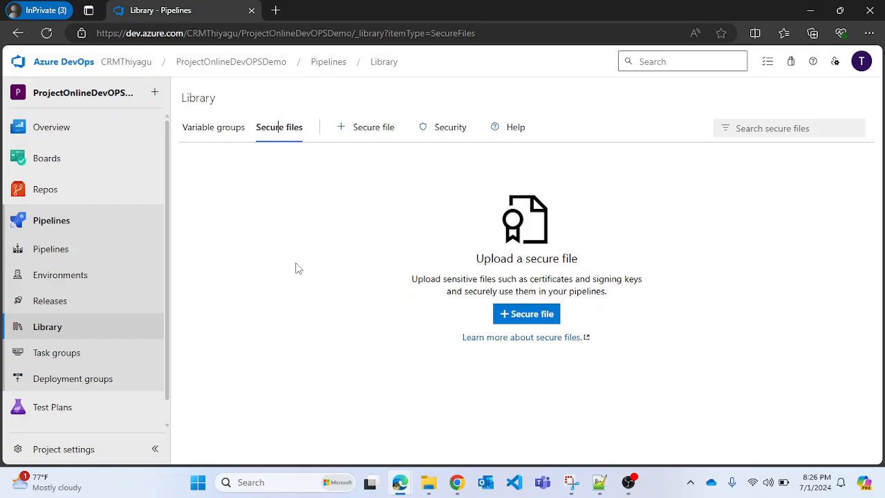
{"action": "mouse_move", "coordinate": [372, 206]}
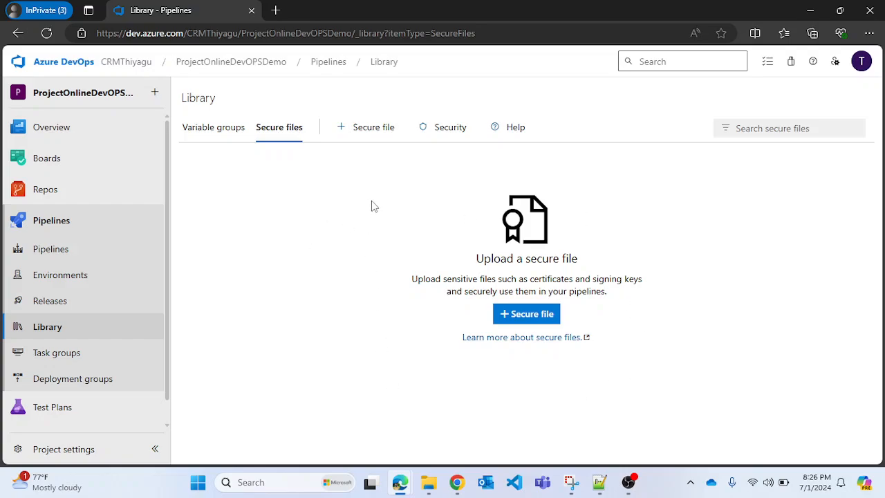
{"action": "mouse_move", "coordinate": [708, 460]}
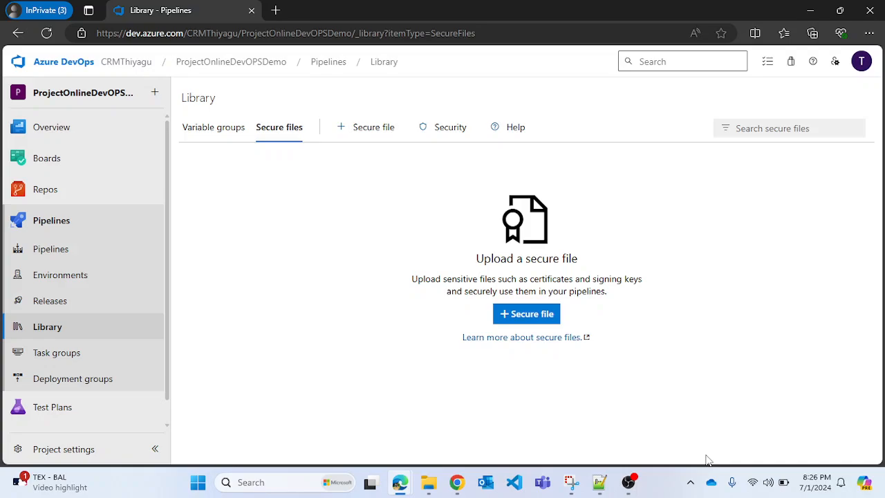
{"action": "mouse_move", "coordinate": [387, 403]}
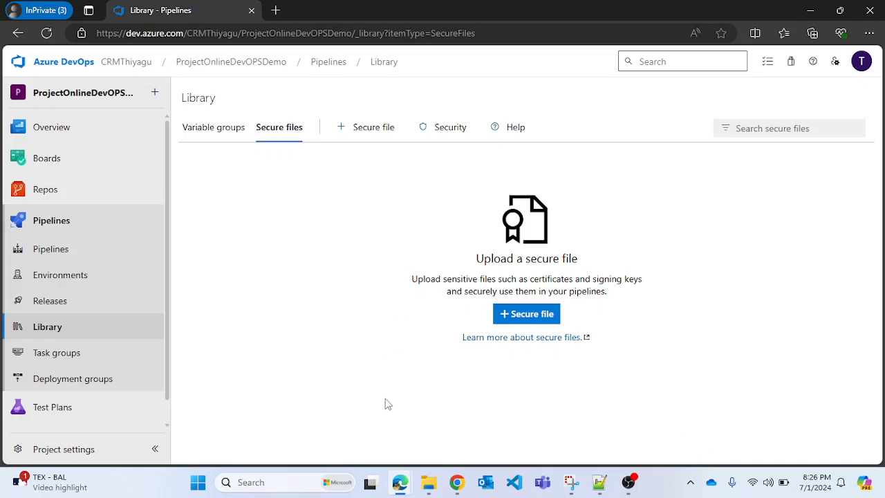
{"action": "mouse_move", "coordinate": [663, 422]}
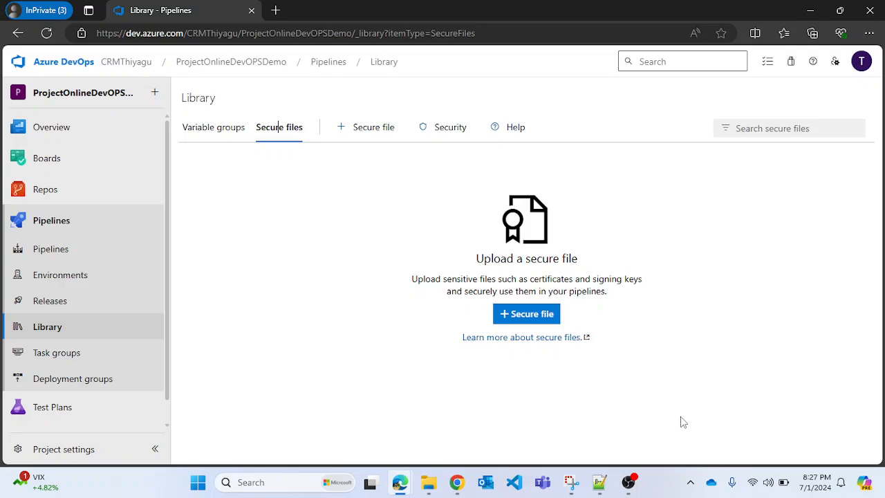
{"action": "mouse_move", "coordinate": [331, 237]}
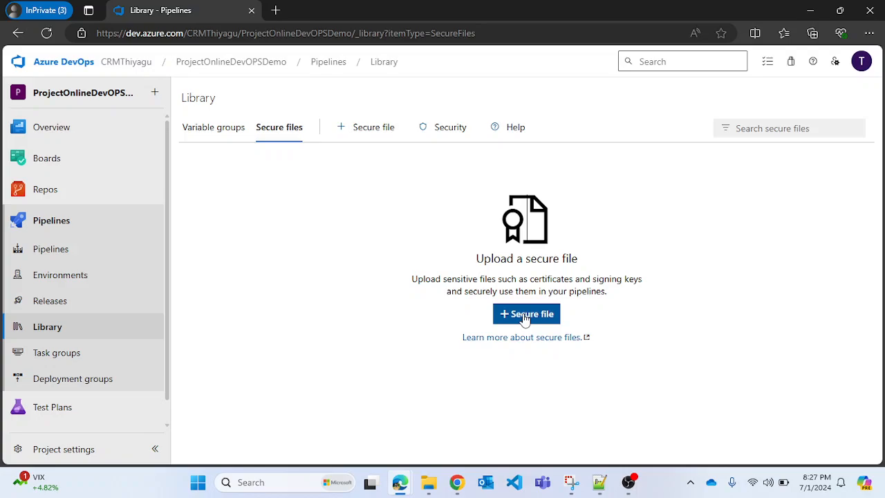
Upload Certificate1.pem from the Documents folder as a new secure file
{"action": "left_click", "coordinate": [527, 313]}
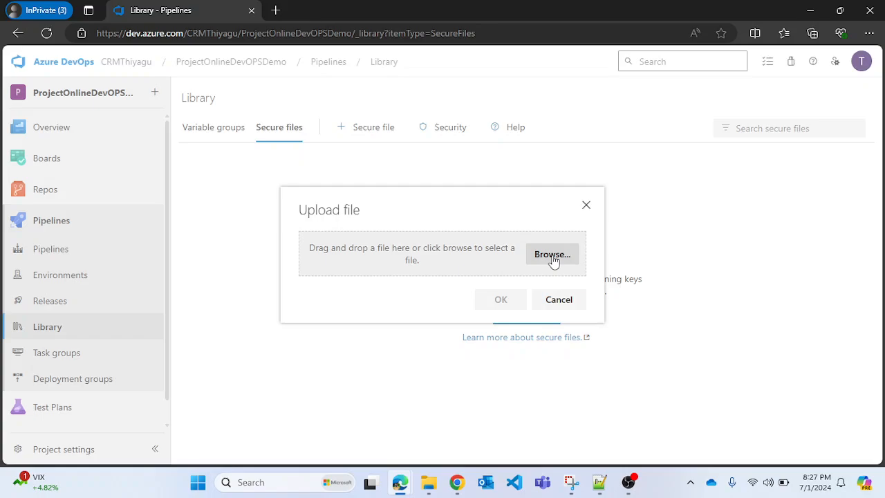
{"action": "left_click", "coordinate": [551, 254]}
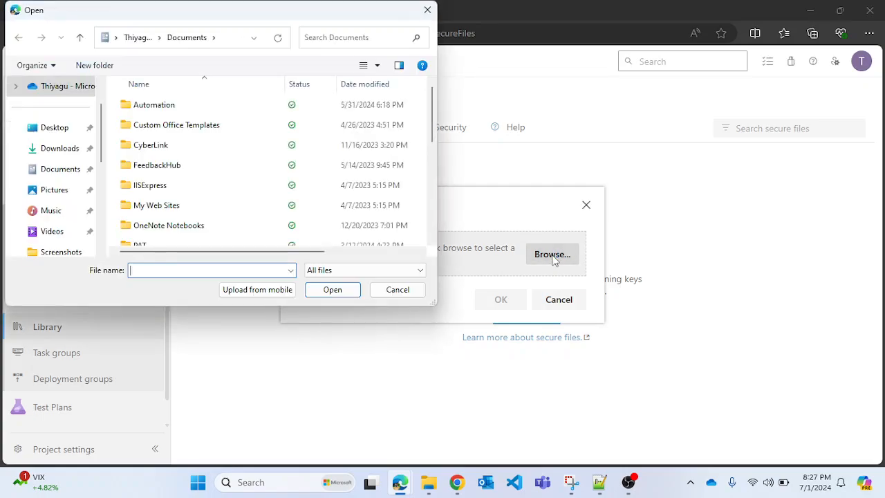
{"action": "scroll", "scroll_direction": "down", "scroll_amount": 3}
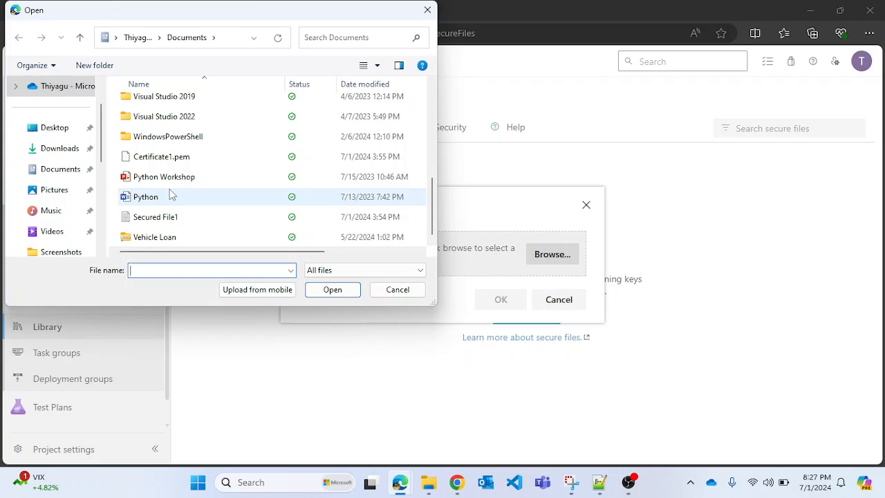
{"action": "left_click", "coordinate": [60, 169]}
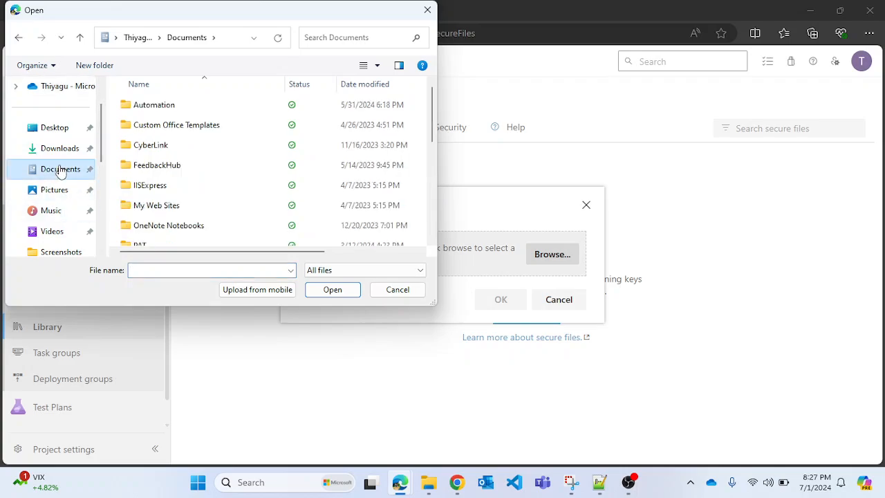
{"action": "scroll", "scroll_direction": "down", "scroll_amount": 3}
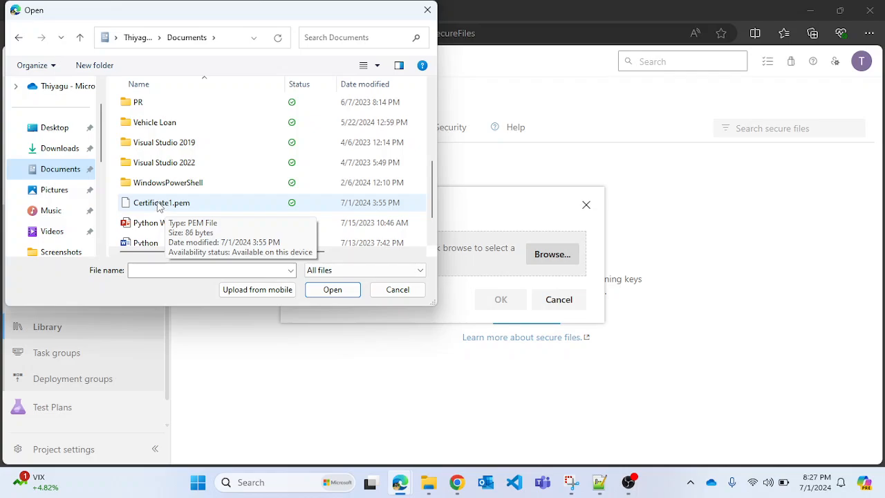
{"action": "left_click", "coordinate": [332, 289]}
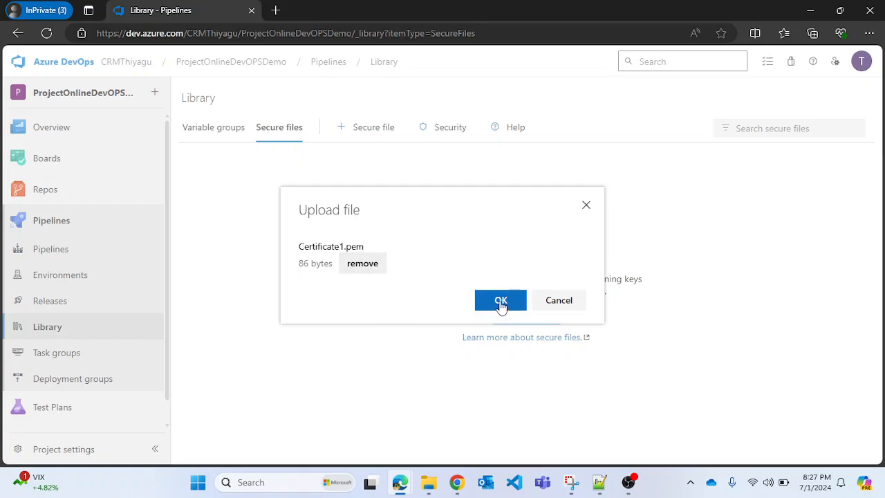
{"action": "left_click", "coordinate": [500, 300]}
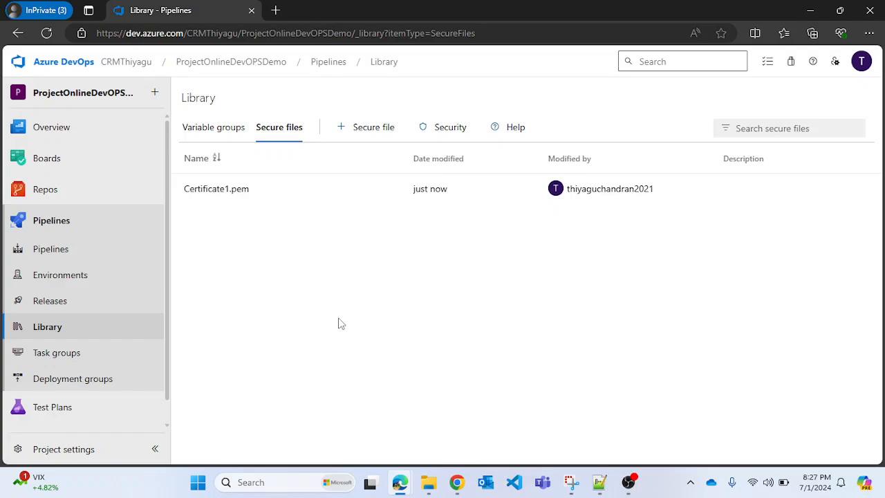
{"action": "mouse_move", "coordinate": [217, 254]}
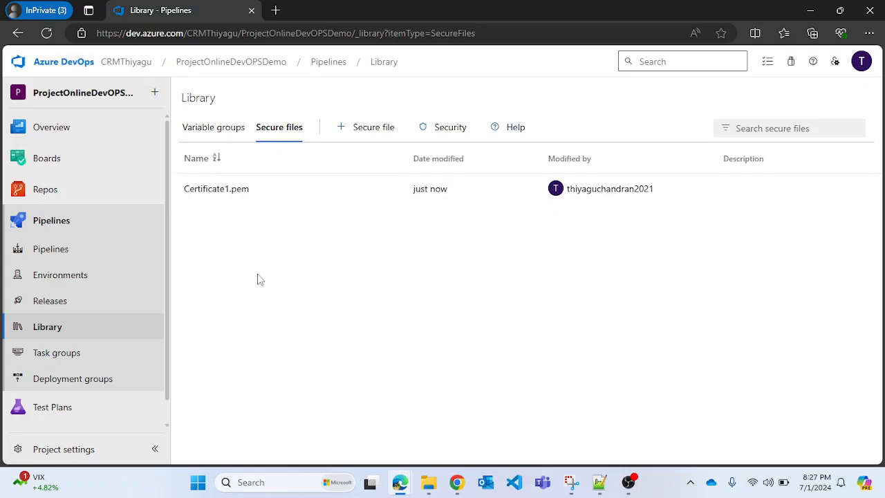
{"action": "mouse_move", "coordinate": [414, 279]}
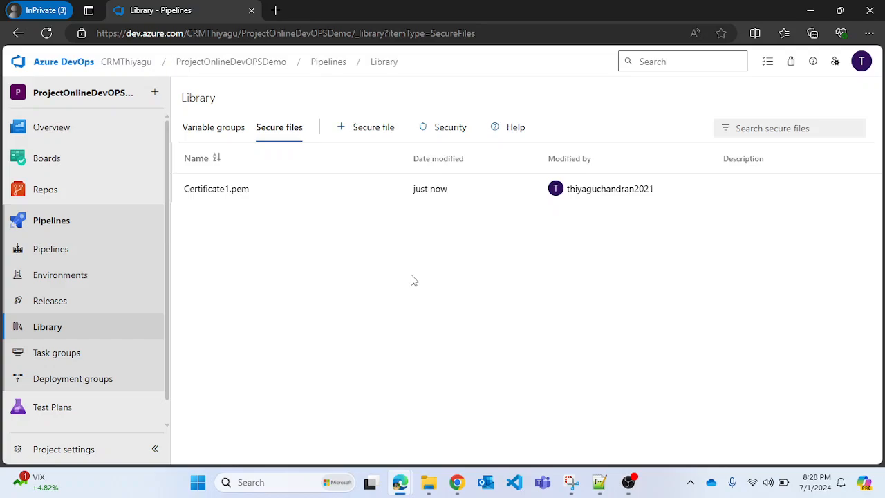
{"action": "left_click", "coordinate": [391, 188]}
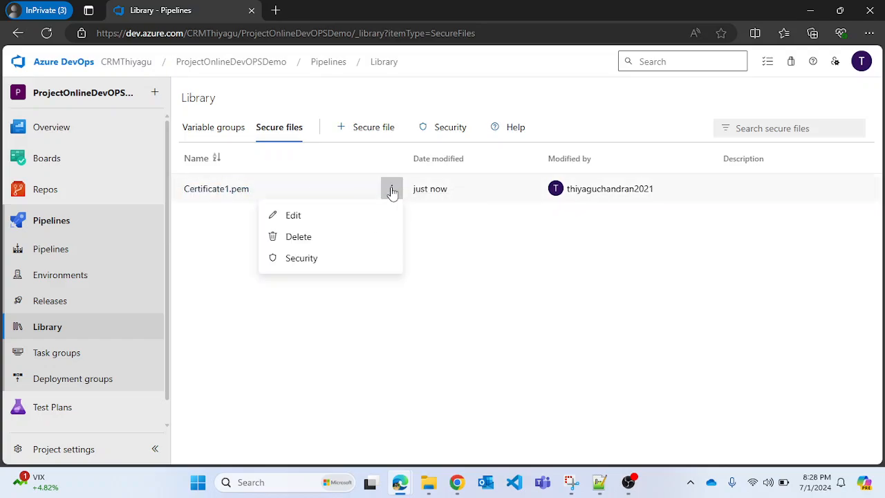
{"action": "left_click", "coordinate": [301, 258]}
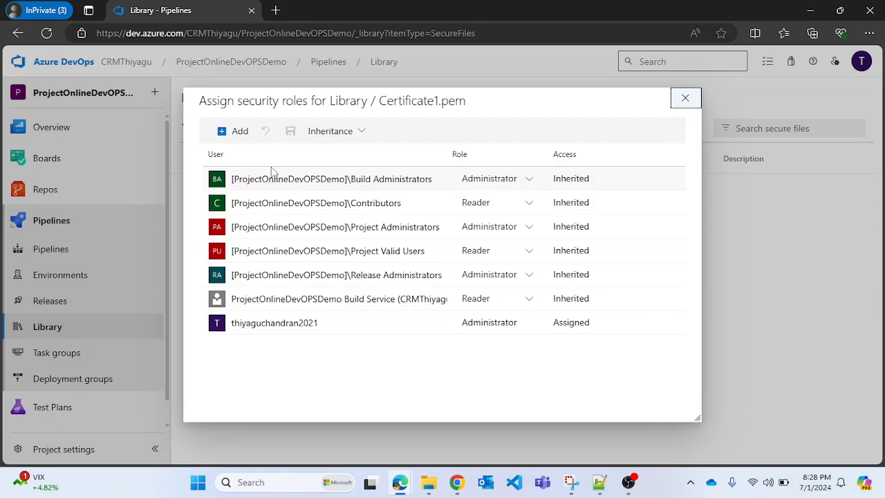
{"action": "mouse_move", "coordinate": [686, 98]}
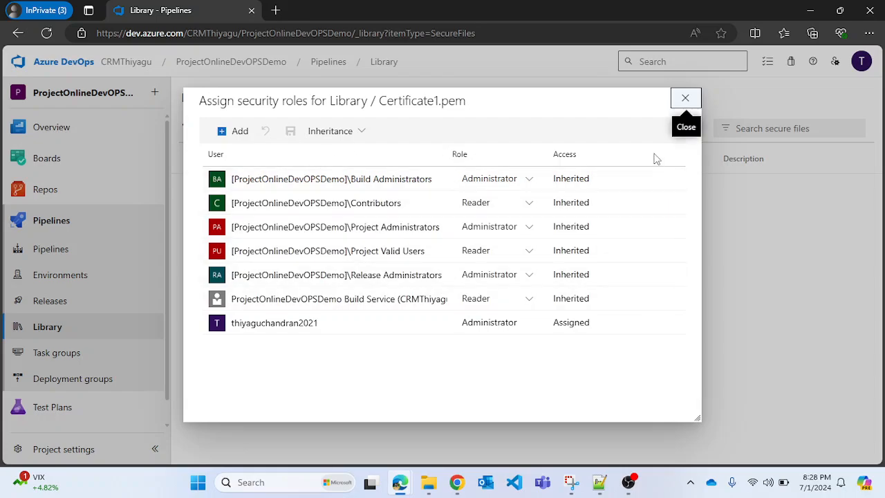
{"action": "mouse_move", "coordinate": [550, 379]}
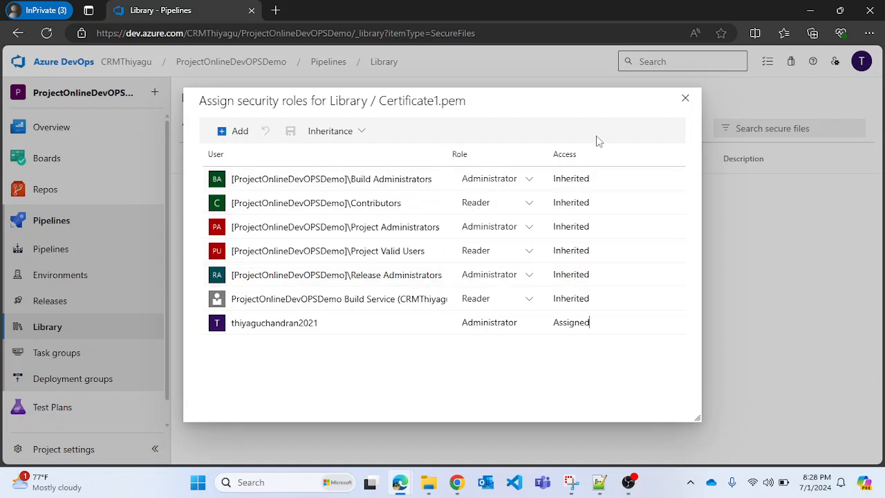
{"action": "mouse_move", "coordinate": [686, 98]}
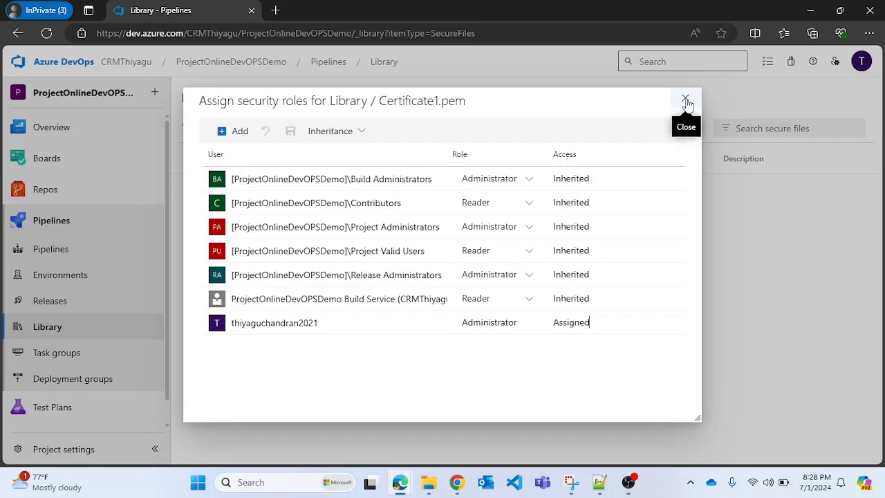
{"action": "left_click", "coordinate": [685, 99]}
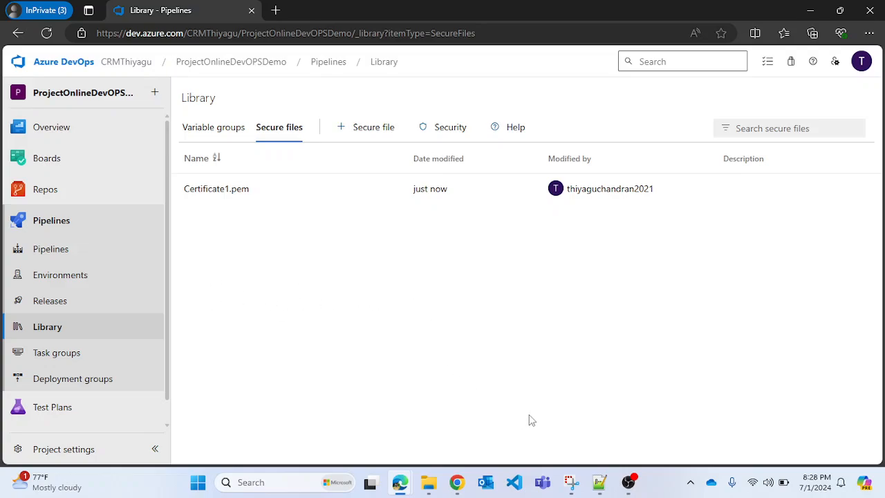
{"action": "mouse_move", "coordinate": [490, 317]}
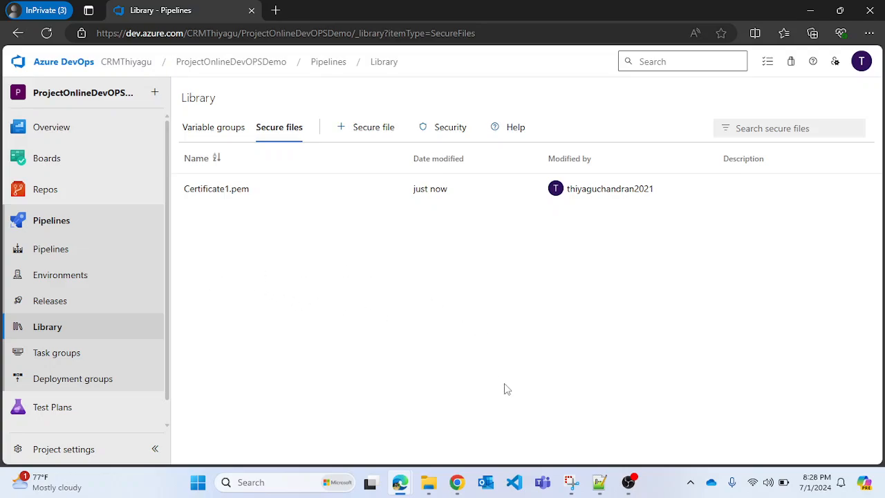
In Notepad++, highlight the DownloadSecureFile@1 task name, inputs heading and secureFile input
{"action": "left_click", "coordinate": [599, 482]}
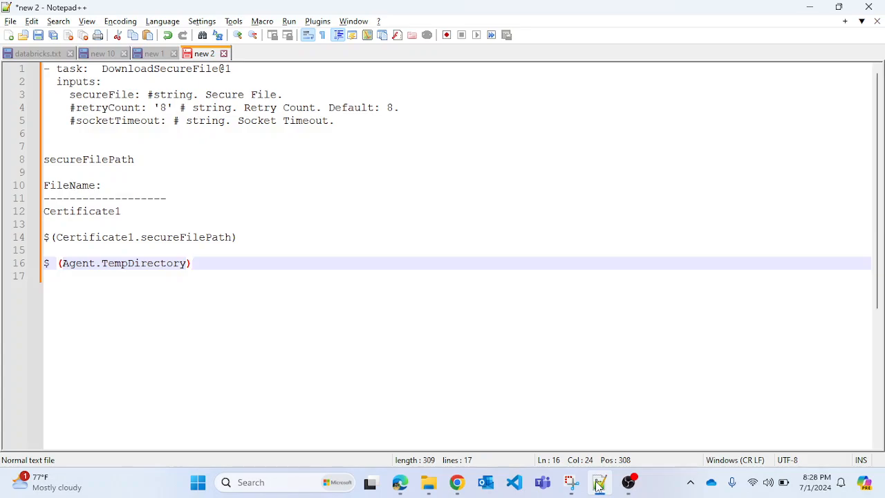
{"action": "left_click", "coordinate": [400, 482]}
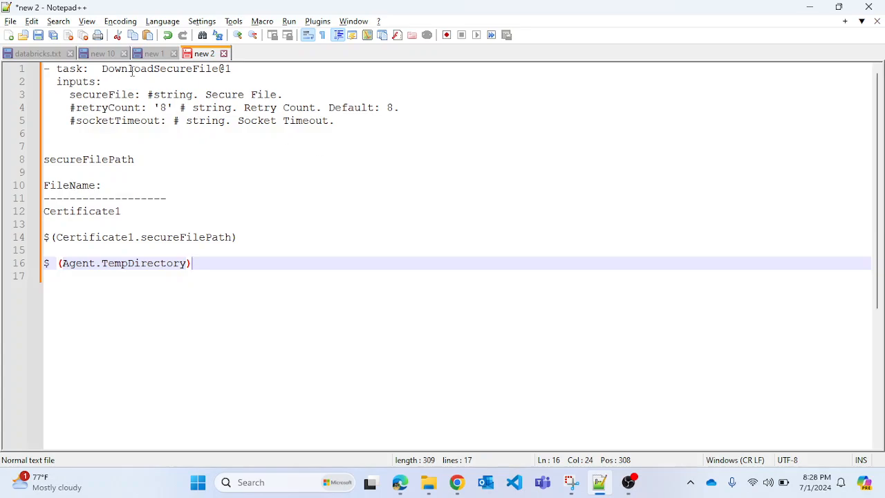
{"action": "double_click", "coordinate": [160, 68]}
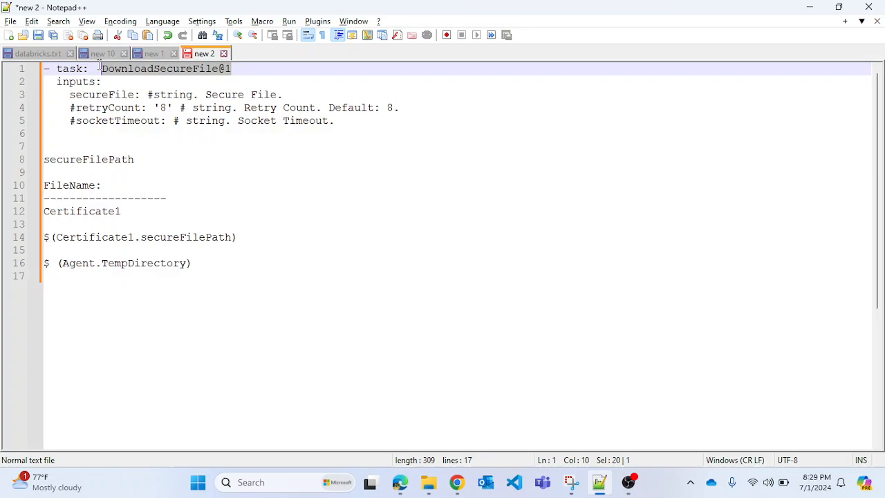
{"action": "left_click", "coordinate": [233, 68]}
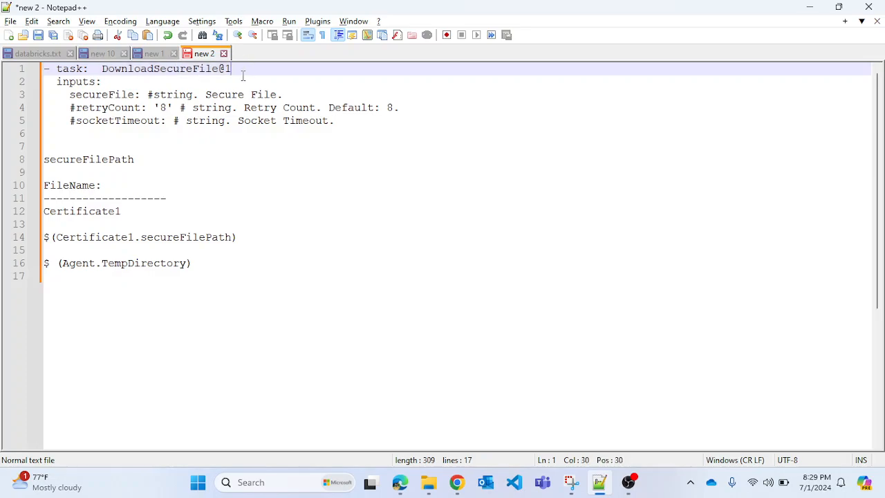
{"action": "double_click", "coordinate": [76, 81]}
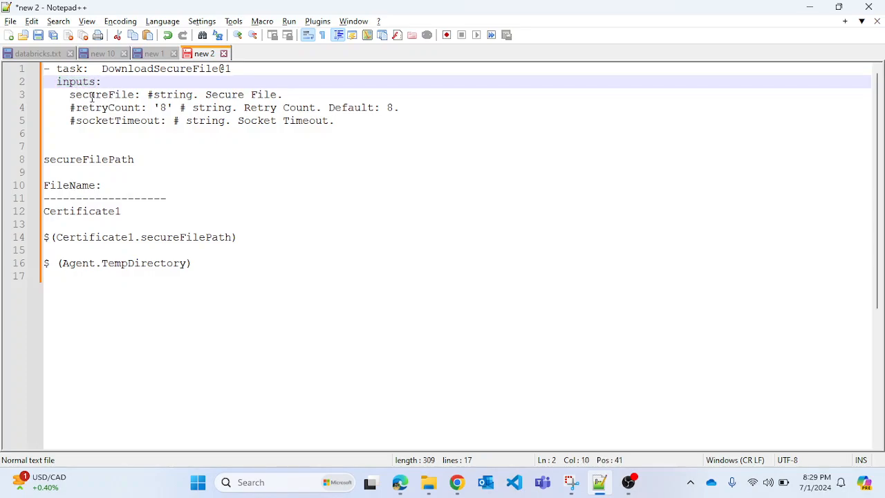
{"action": "double_click", "coordinate": [102, 94]}
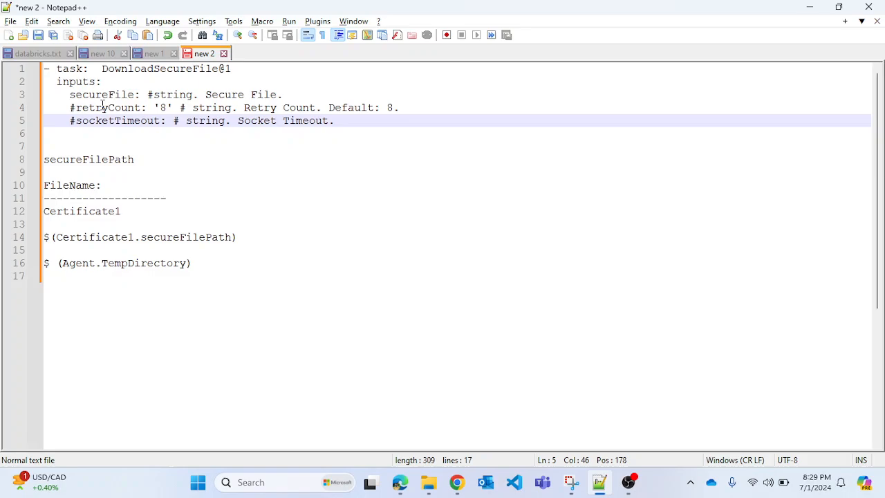
{"action": "mouse_move", "coordinate": [356, 134]}
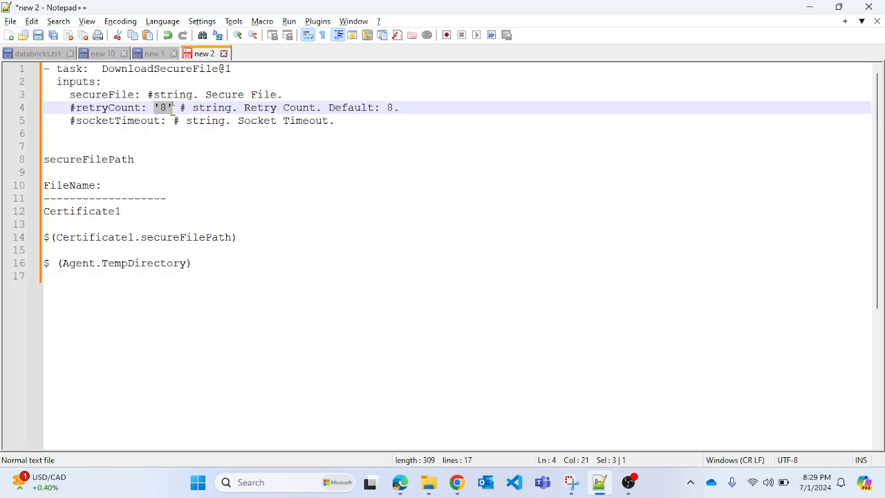
{"action": "left_click", "coordinate": [334, 121]}
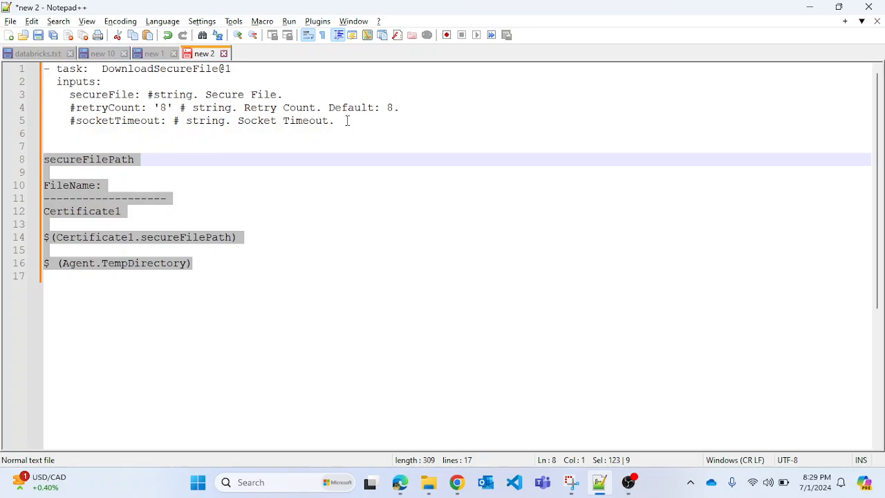
{"action": "mouse_move", "coordinate": [400, 482]}
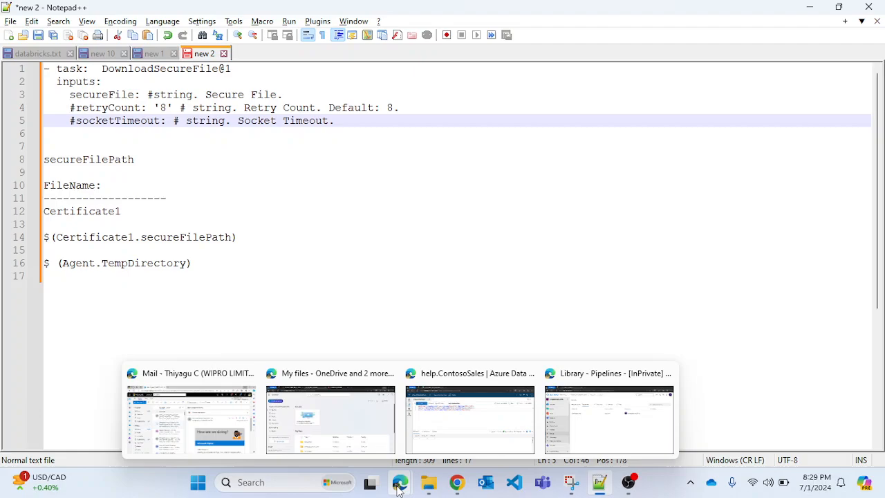
Edit ProjectOnlineDevOPSDemo (1)'s azure-pipelines.yml from the Recent pipelines actions menu
{"action": "left_click", "coordinate": [609, 420]}
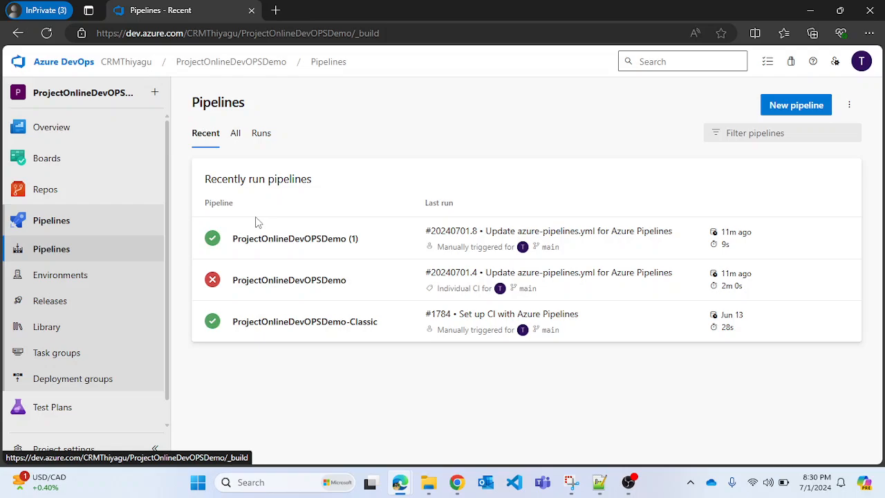
{"action": "left_click", "coordinate": [843, 238]}
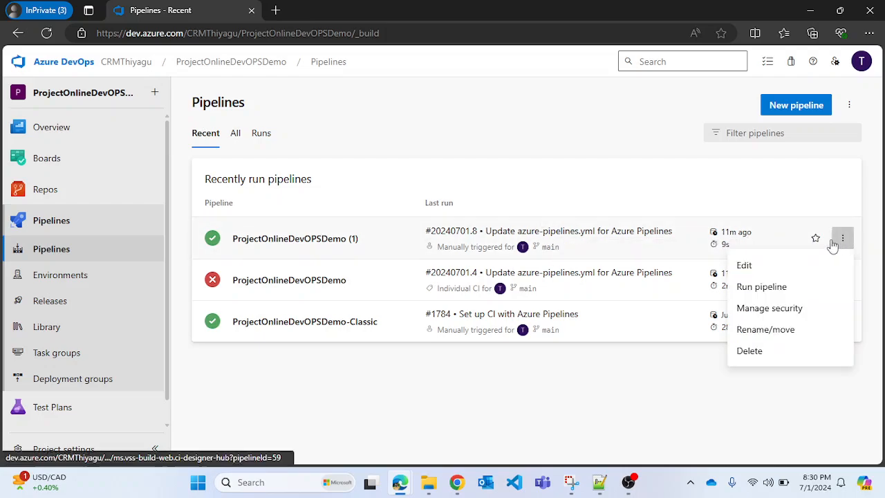
{"action": "left_click", "coordinate": [745, 265]}
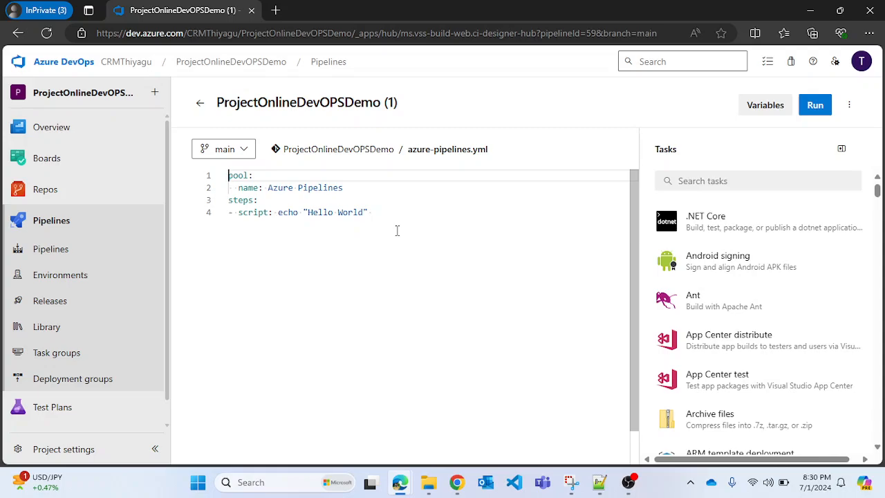
Insert a DownloadSecureFile@1 task step after the Hello World echo script
{"action": "left_click", "coordinate": [372, 213]}
{"action": "type", "text": "- task"}
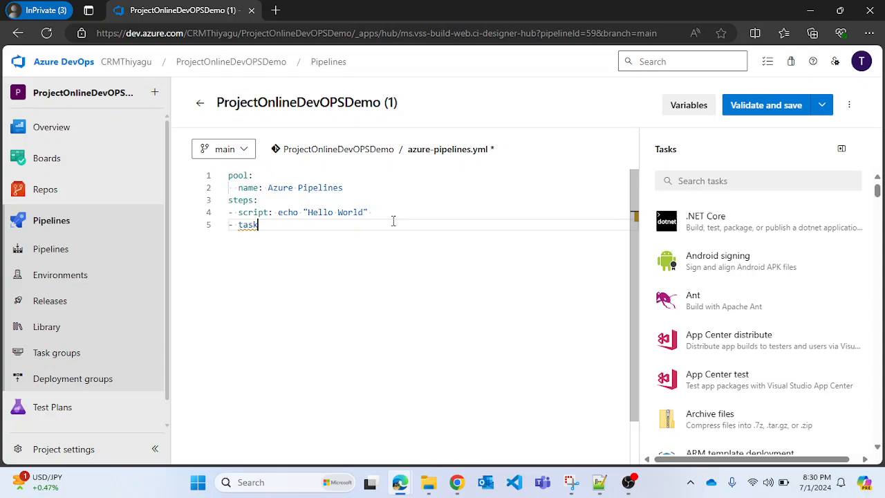
{"action": "type", "text": "D"}
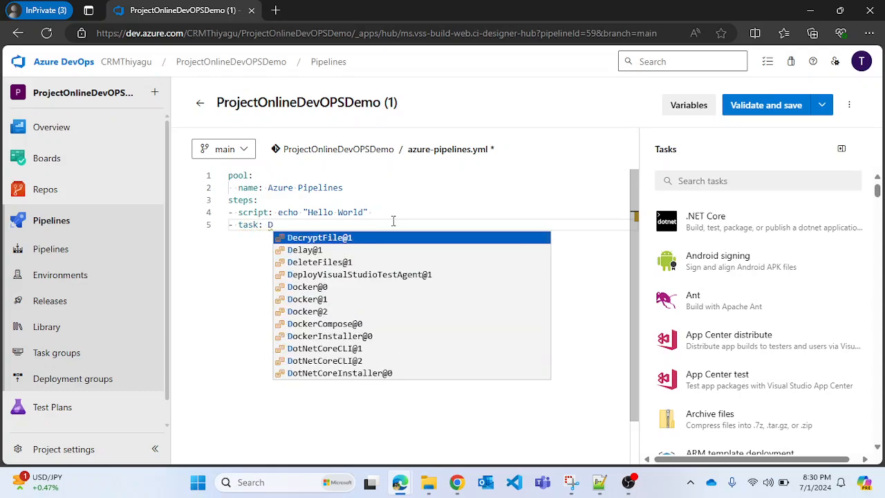
{"action": "type", "text": "ownl"}
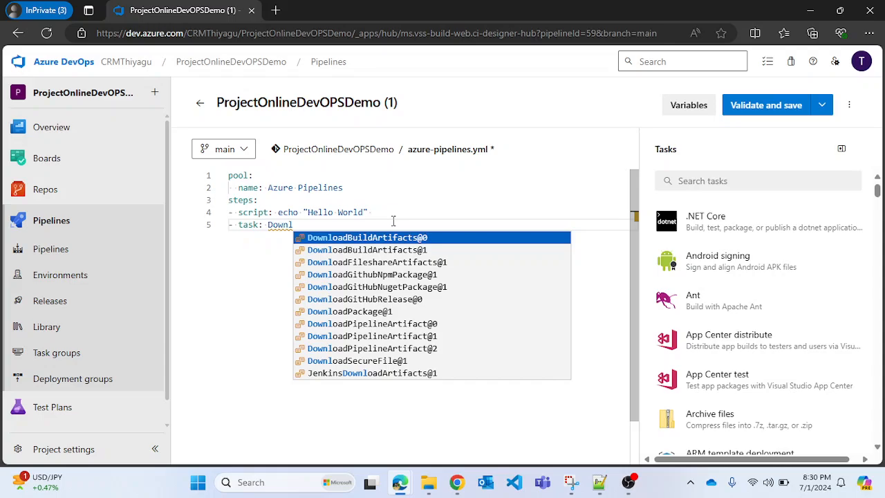
{"action": "type", "text": "oad"}
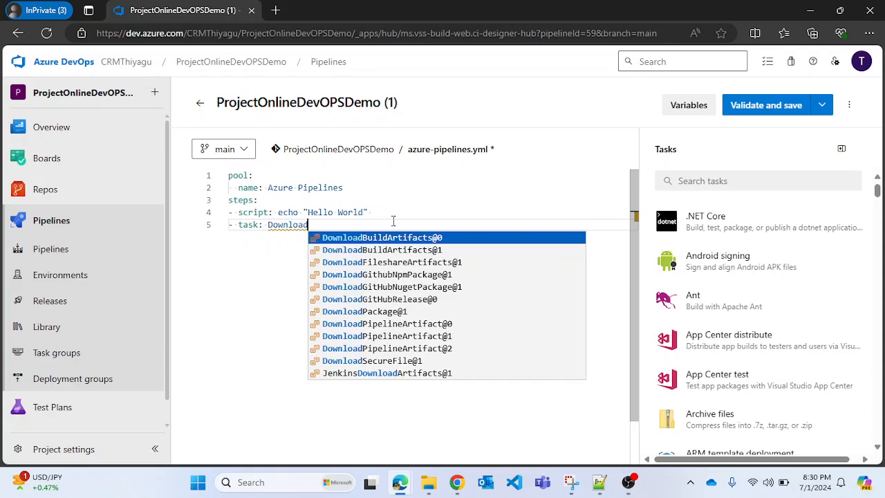
{"action": "type", "text": "Sec"}
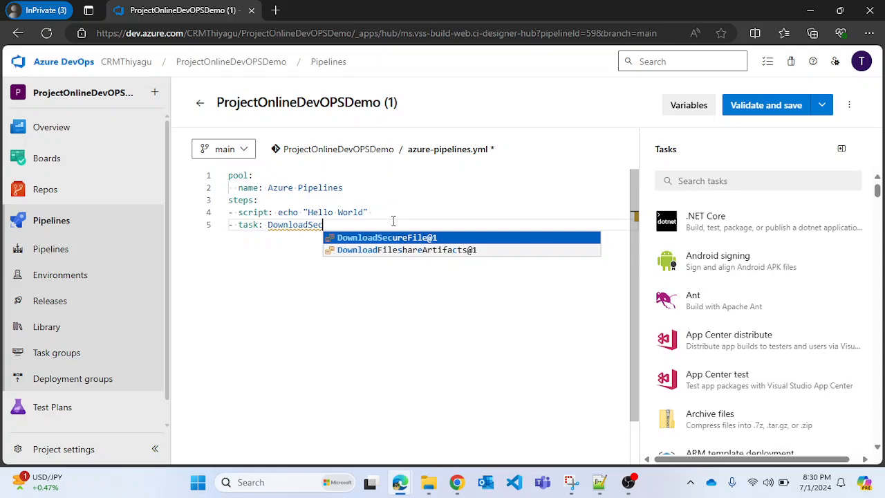
{"action": "left_click", "coordinate": [387, 237]}
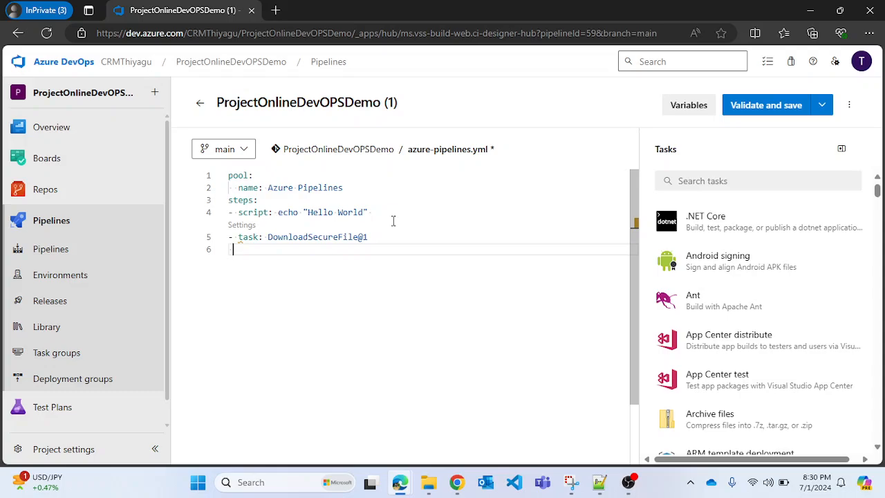
Give the step name certificateFile and display name 'Download the certificate'
{"action": "type", "text": "name:"}
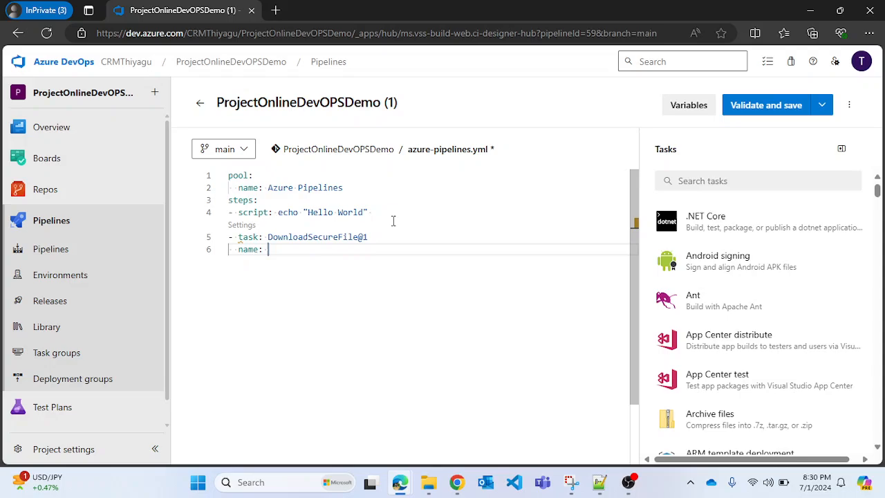
{"action": "type", "text": "cer"}
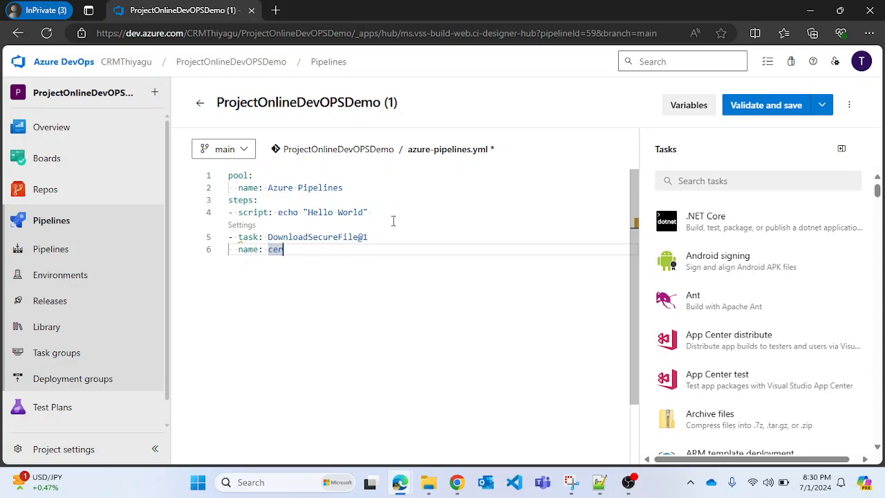
{"action": "type", "text": "tif"}
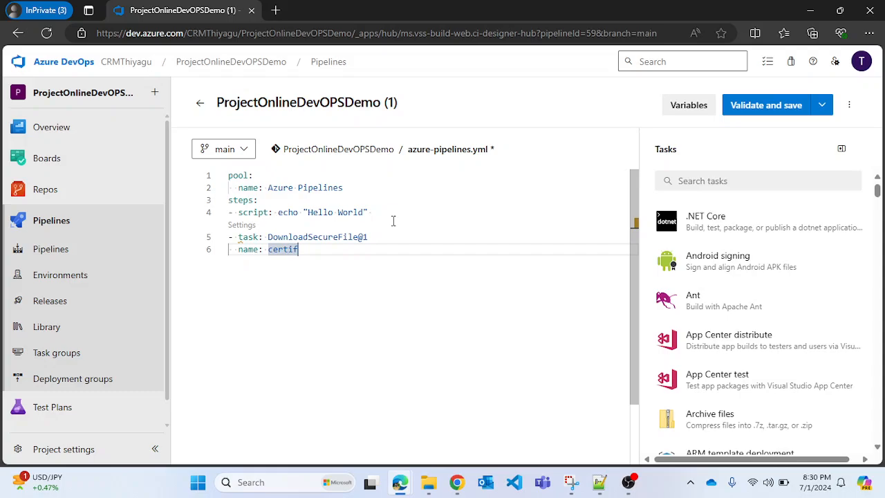
{"action": "type", "text": "icate"}
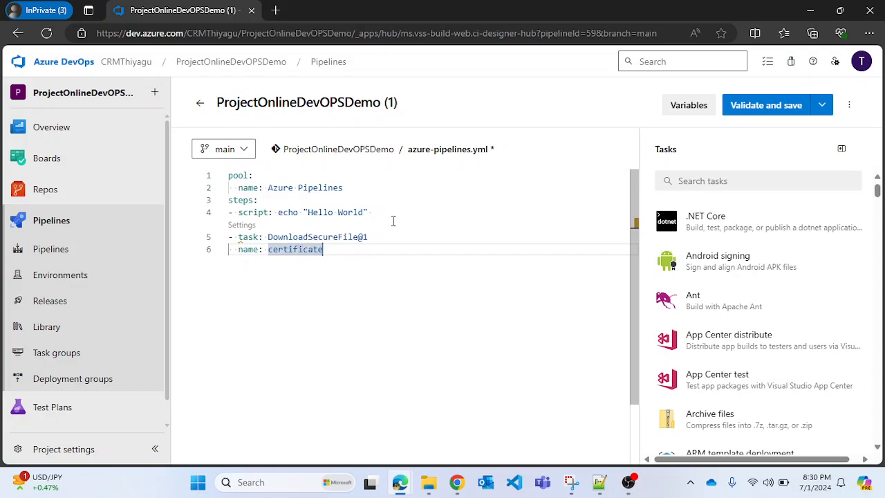
{"action": "type", "text": "File"}
{"action": "type", "text": "displayName:"}
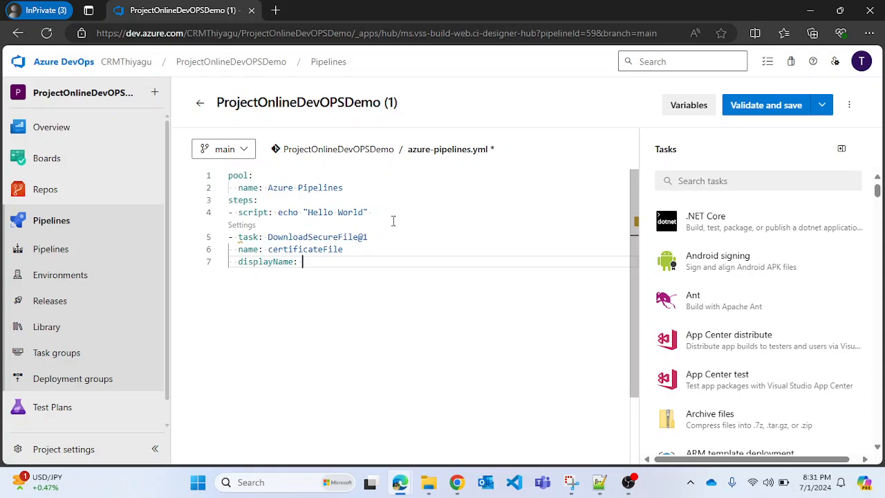
{"action": "type", "text": "\"Do\""}
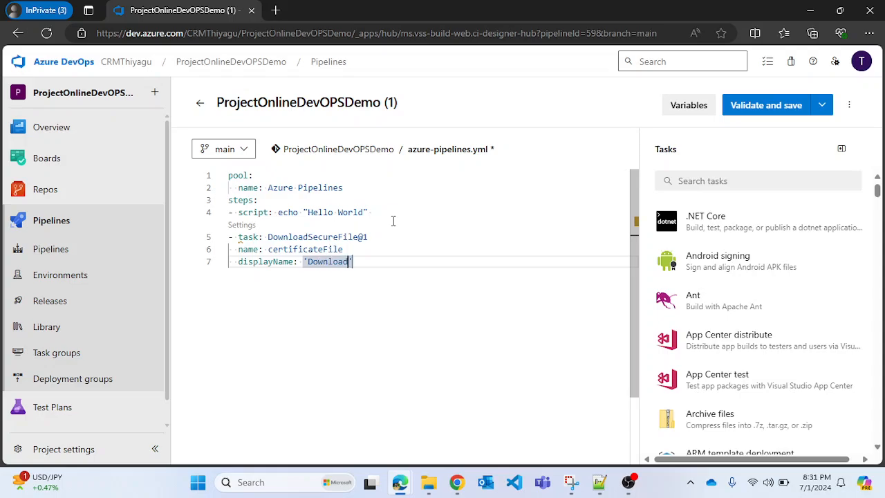
{"action": "type", "text": "the certific"}
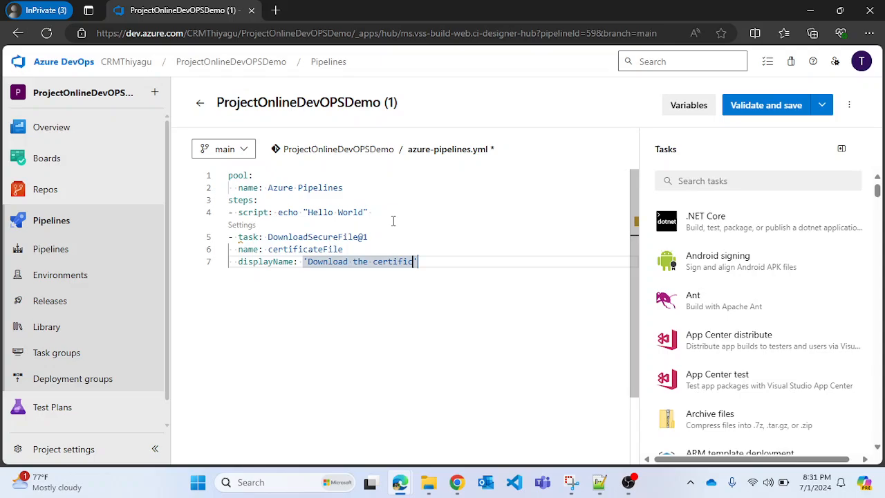
{"action": "type", "text": "ate"}
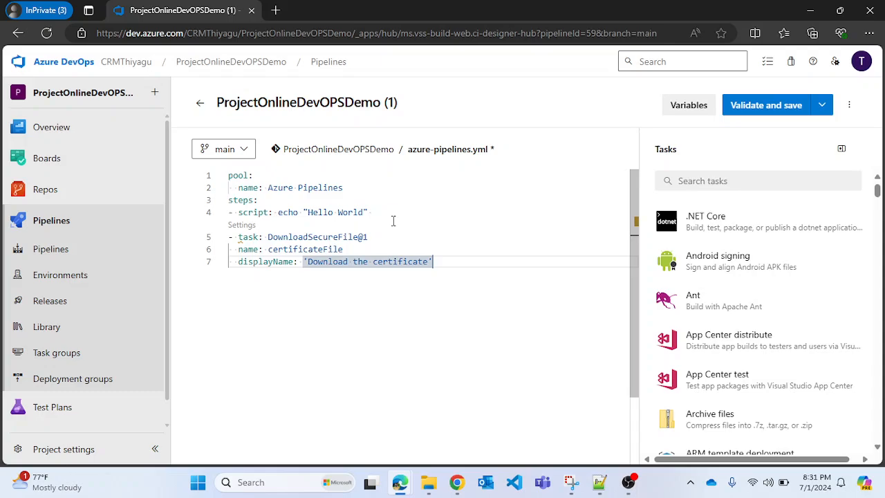
Add secureFile: 'Certificate1.pem' under the step's inputs and dismiss the suggestions
{"action": "key", "text": "Enter"}
{"action": "type", "text": "inputs:"}
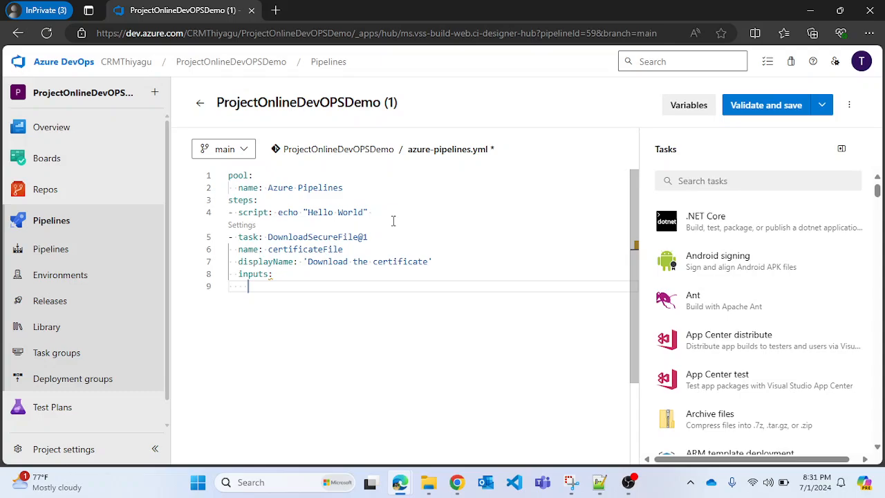
{"action": "type", "text": "s"}
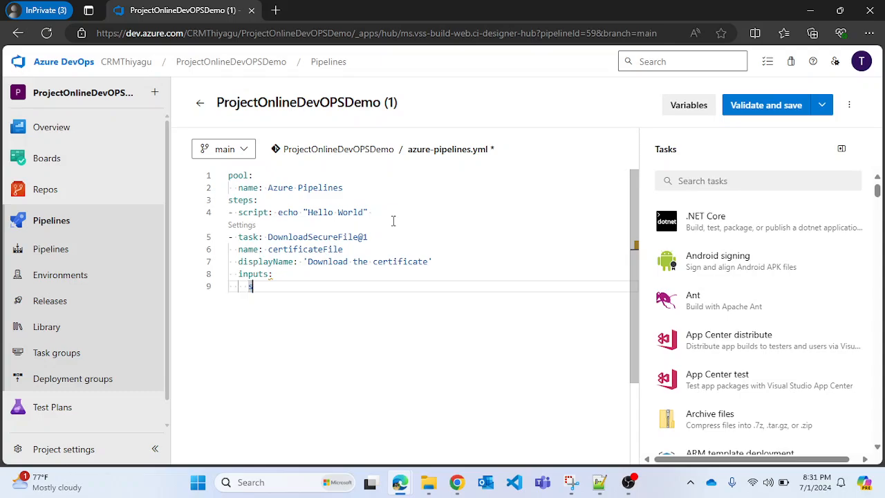
{"action": "type", "text": "secure"}
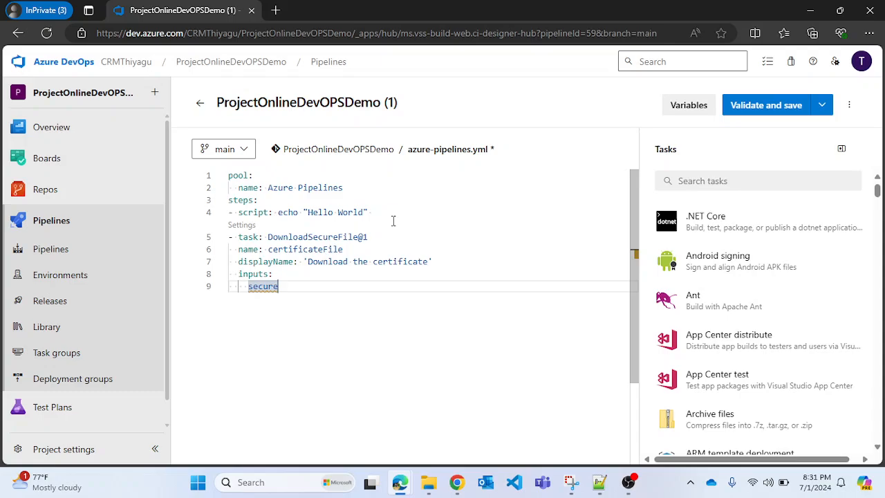
{"action": "type", "text": "File"}
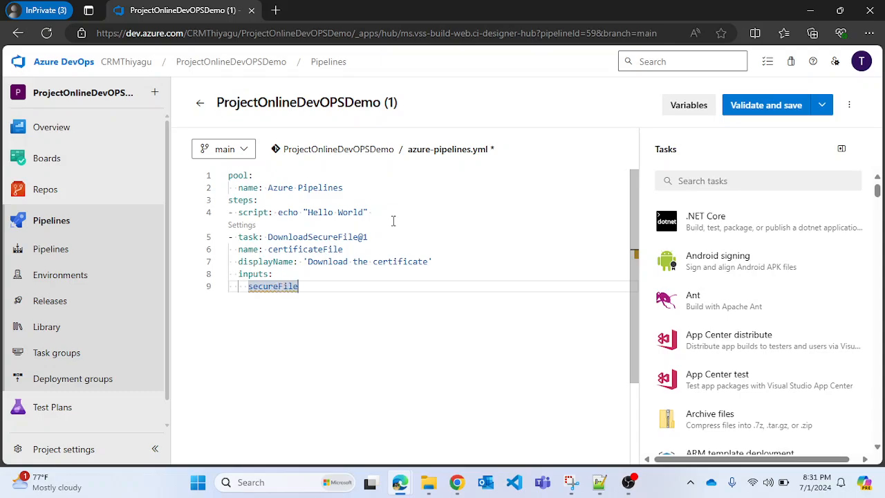
{"action": "type", "text": ":"}
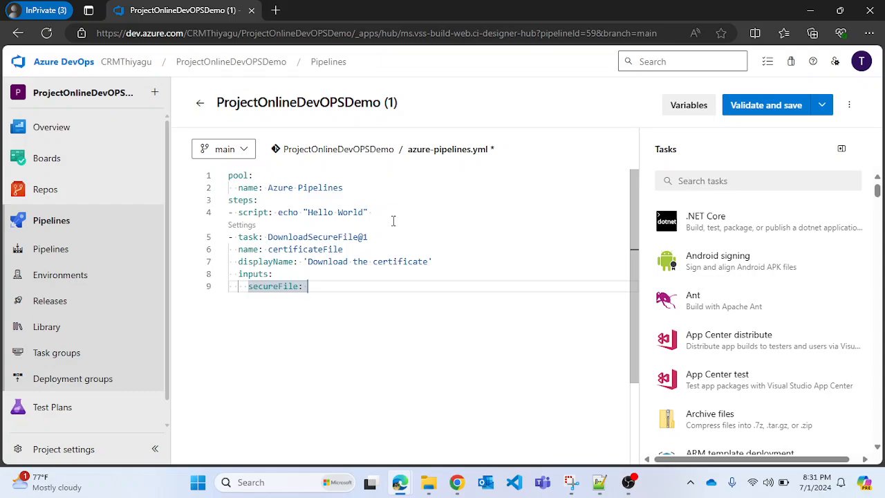
{"action": "type", "text": "'"}
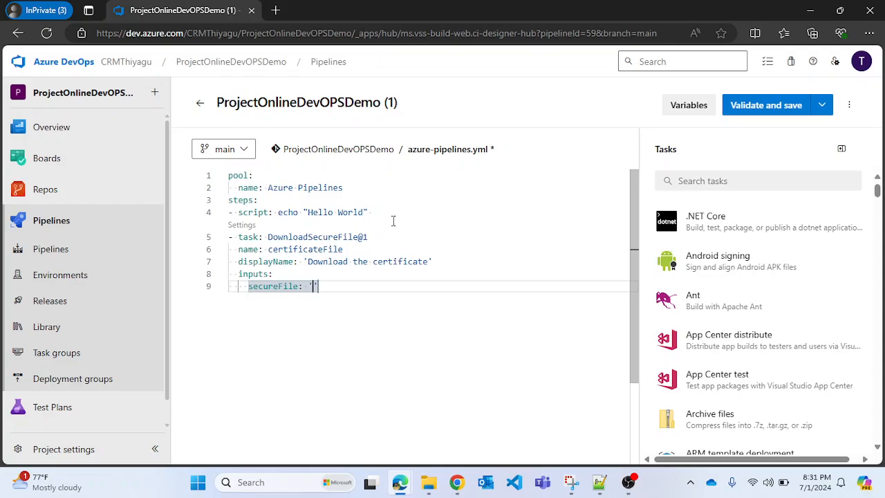
{"action": "type", "text": "Certificate"}
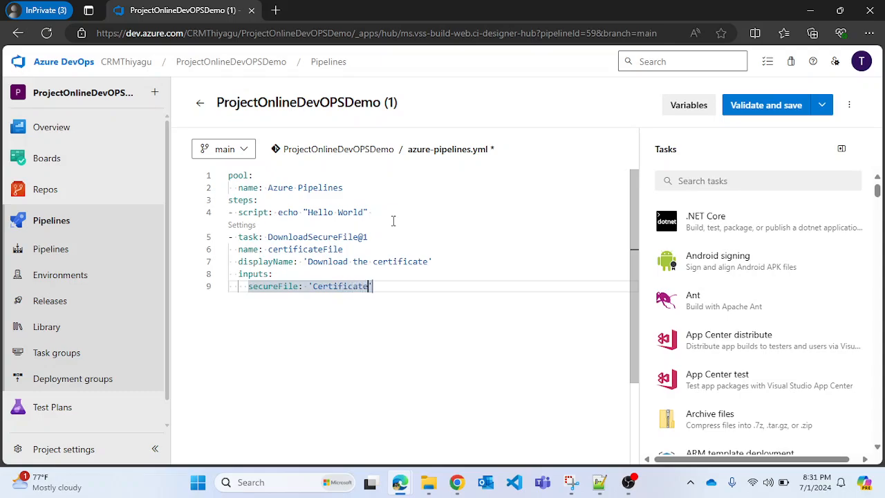
{"action": "type", "text": "1"}
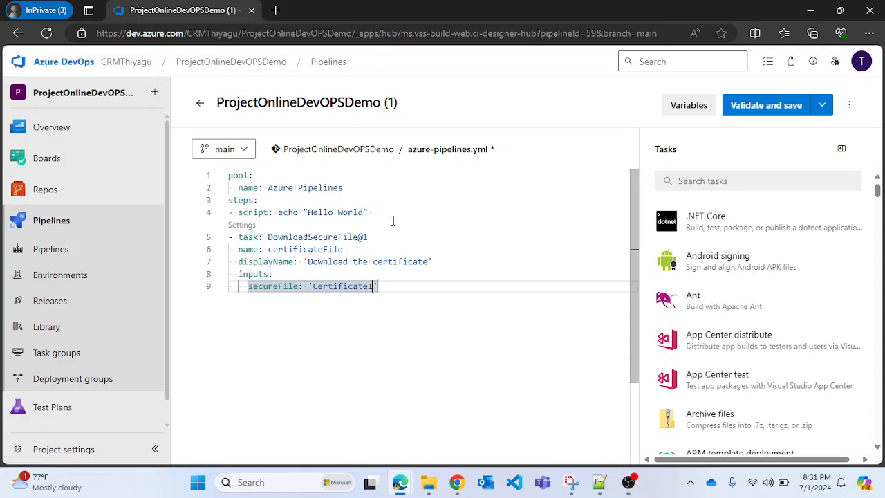
{"action": "type", "text": "."}
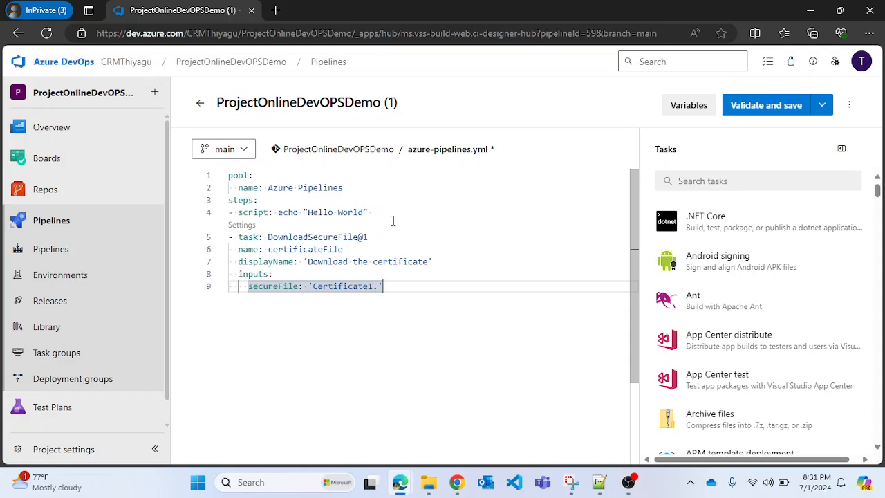
{"action": "type", "text": "pem"}
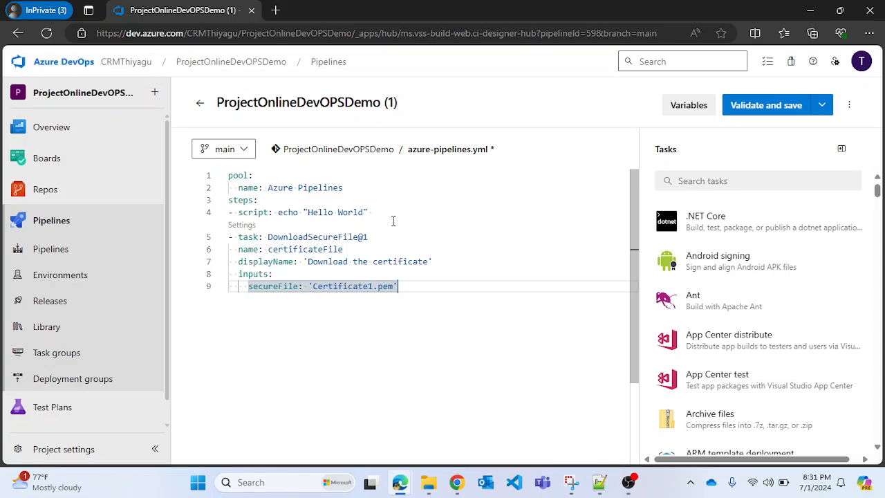
{"action": "key", "text": "enter"}
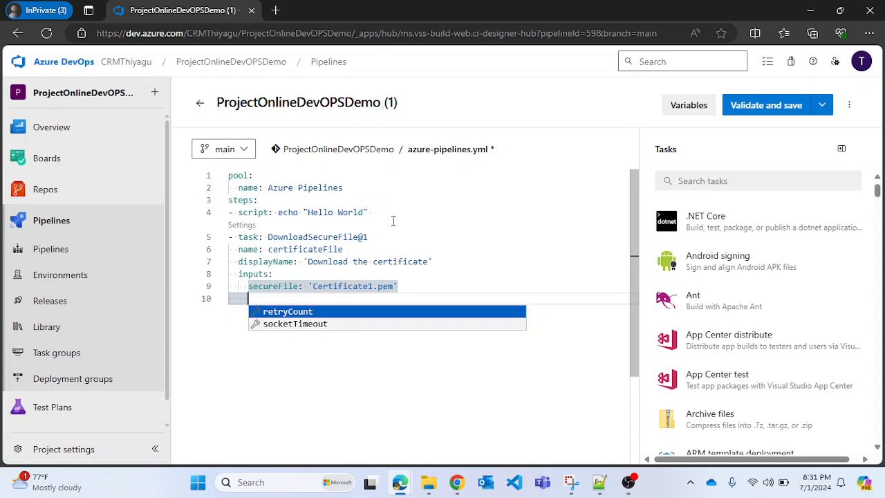
{"action": "key", "text": "Escape"}
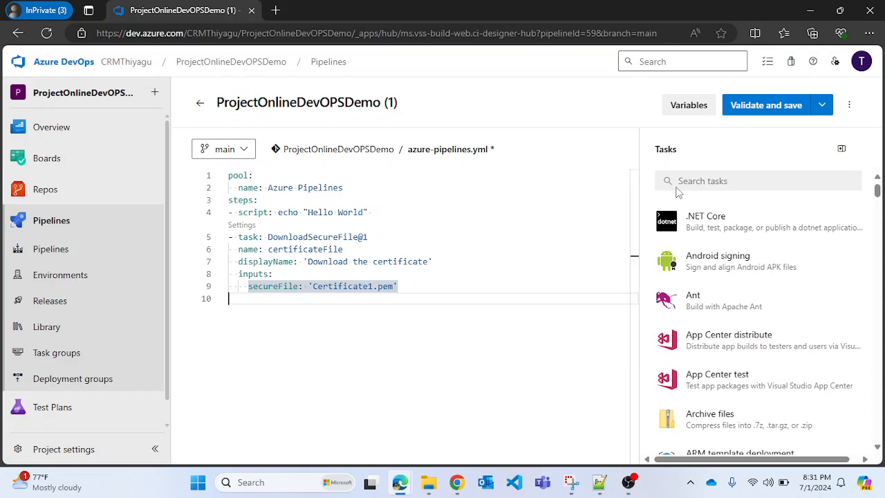
Validate and commit azure-pipelines.yml to main, then start run #20240701.10
{"action": "left_click", "coordinate": [766, 104]}
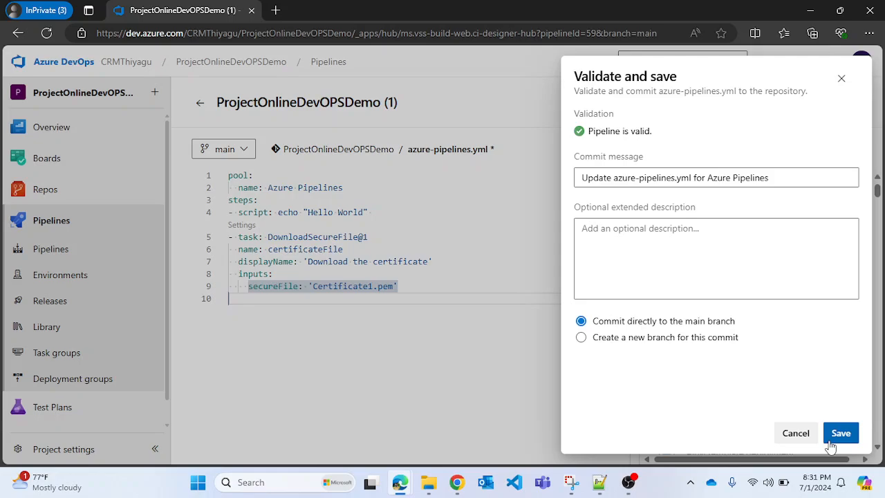
{"action": "left_click", "coordinate": [841, 433]}
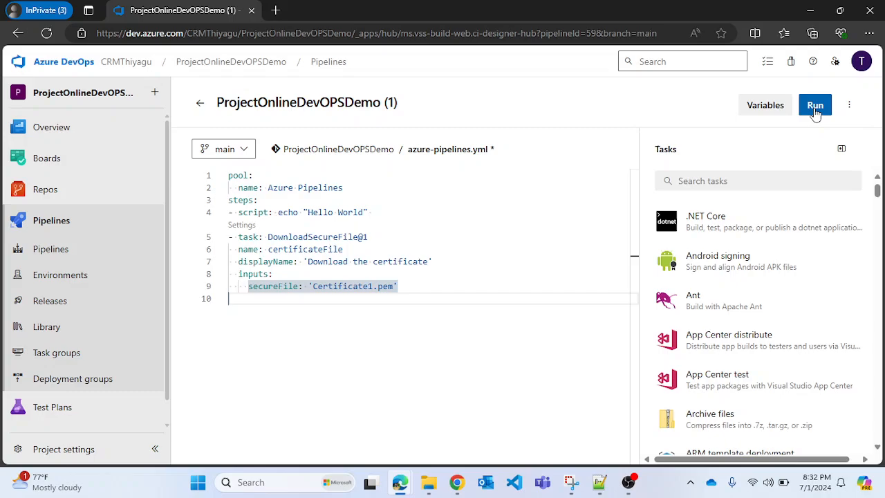
{"action": "left_click", "coordinate": [815, 105]}
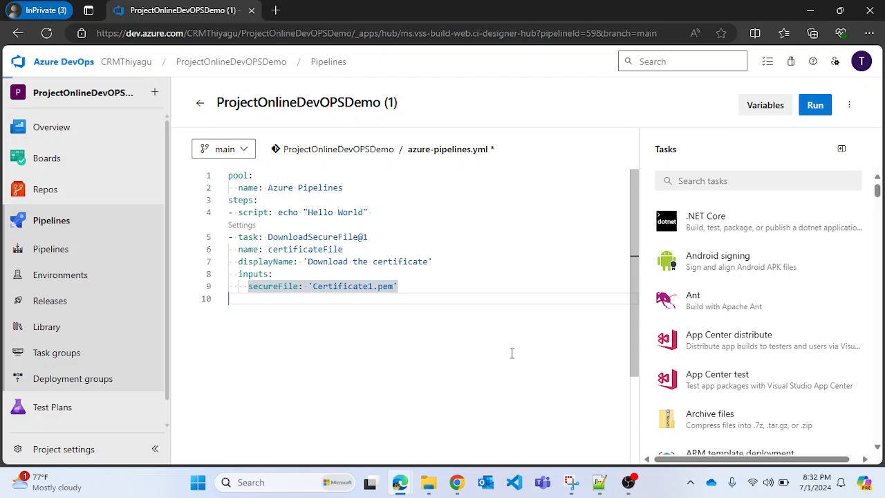
{"action": "left_click", "coordinate": [815, 104]}
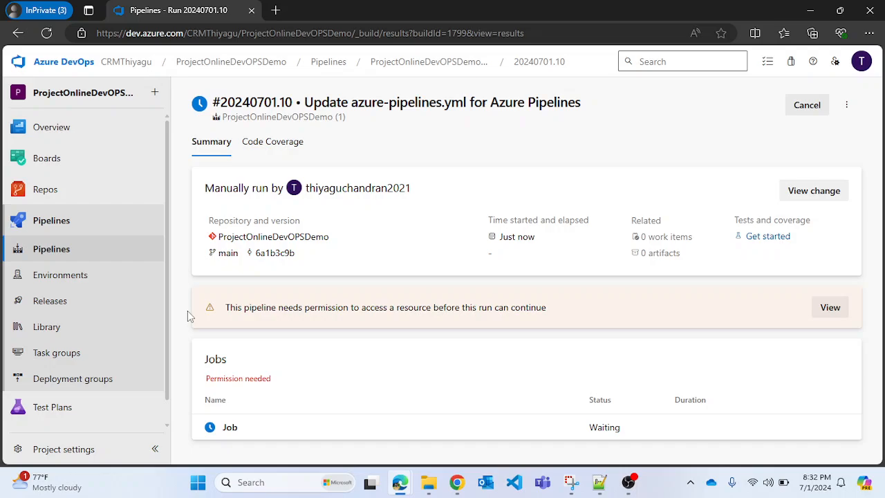
{"action": "mouse_move", "coordinate": [192, 402]}
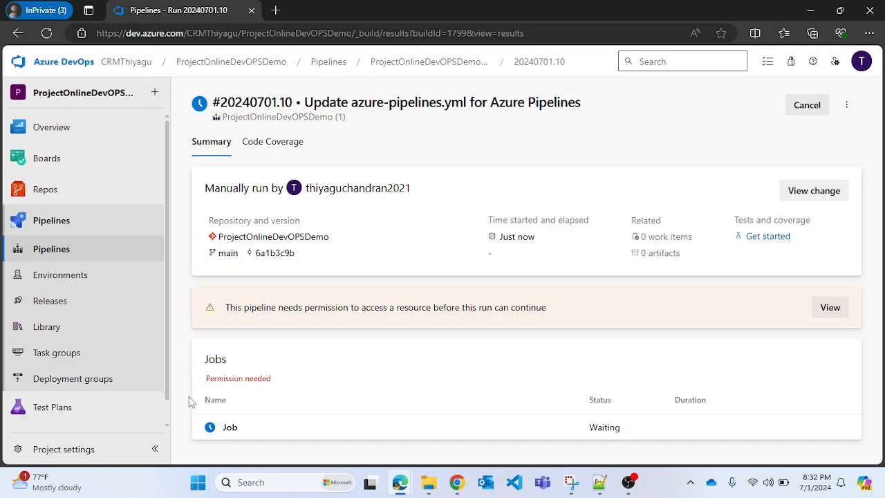
{"action": "mouse_move", "coordinate": [249, 319]}
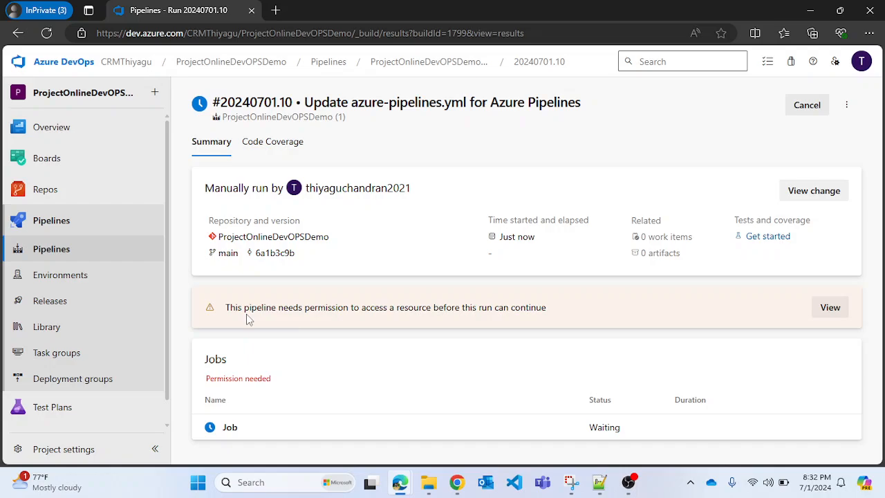
{"action": "mouse_move", "coordinate": [424, 320]}
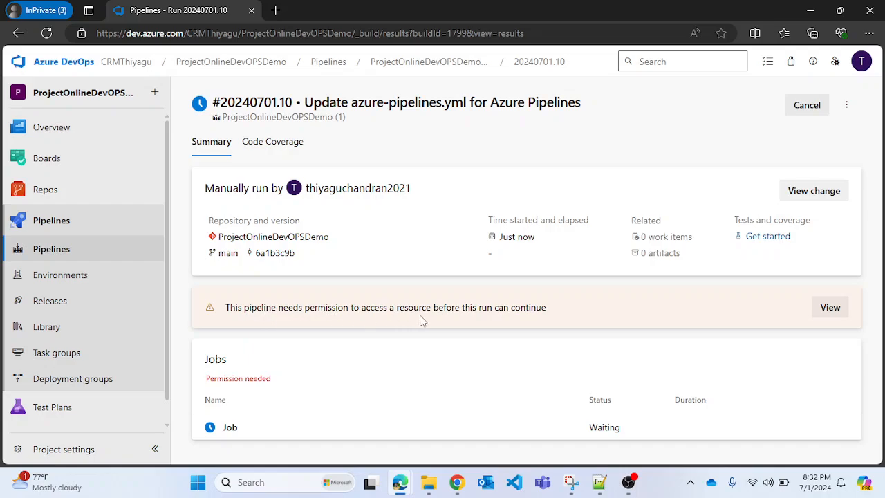
{"action": "mouse_move", "coordinate": [187, 317]}
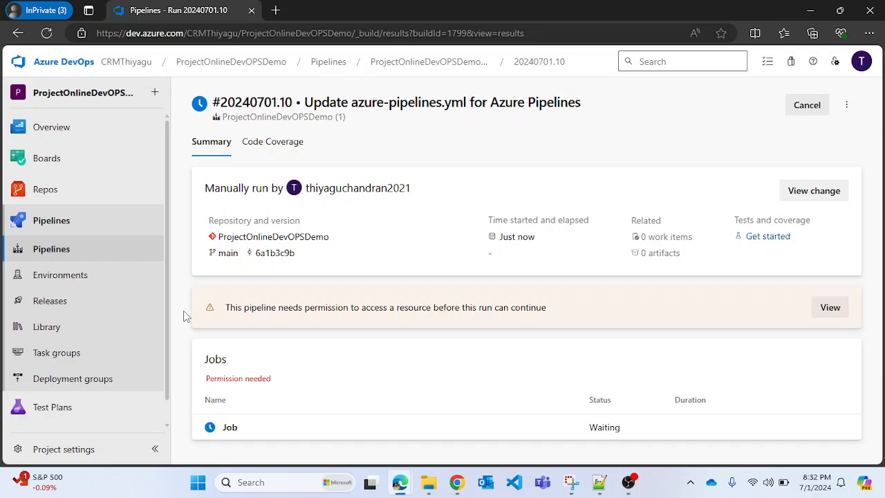
{"action": "mouse_move", "coordinate": [217, 315]}
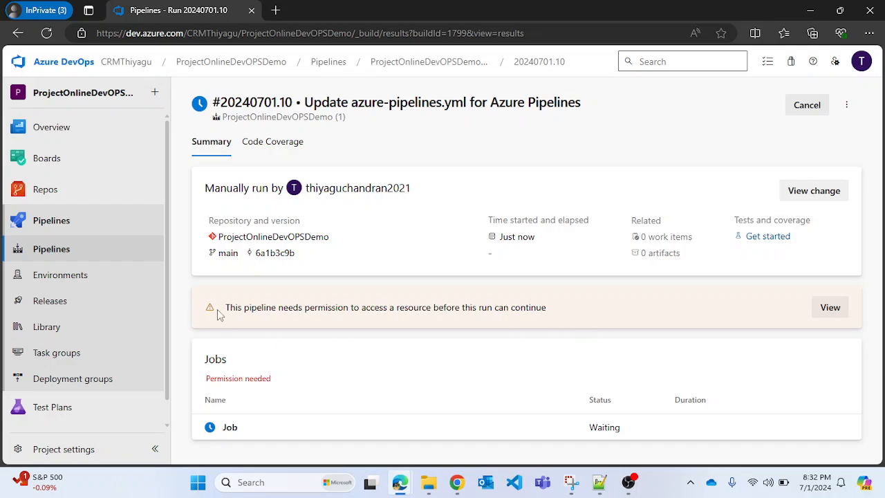
{"action": "mouse_move", "coordinate": [349, 319]}
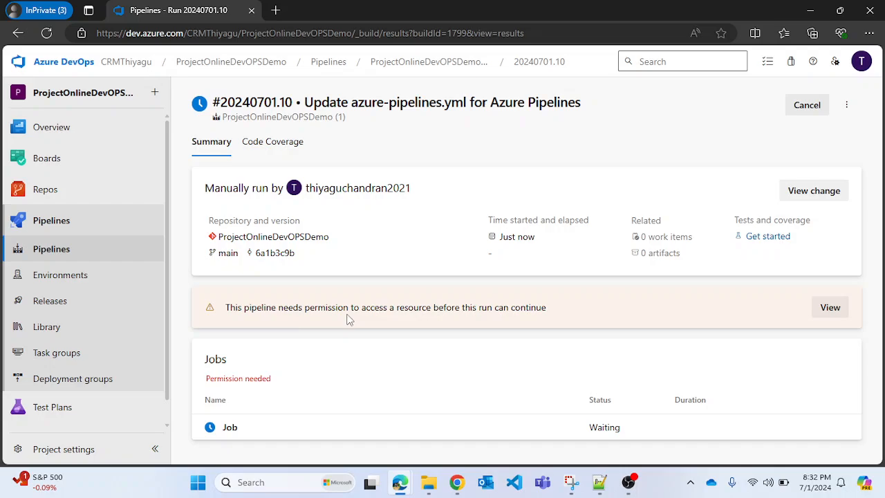
{"action": "mouse_move", "coordinate": [715, 312]}
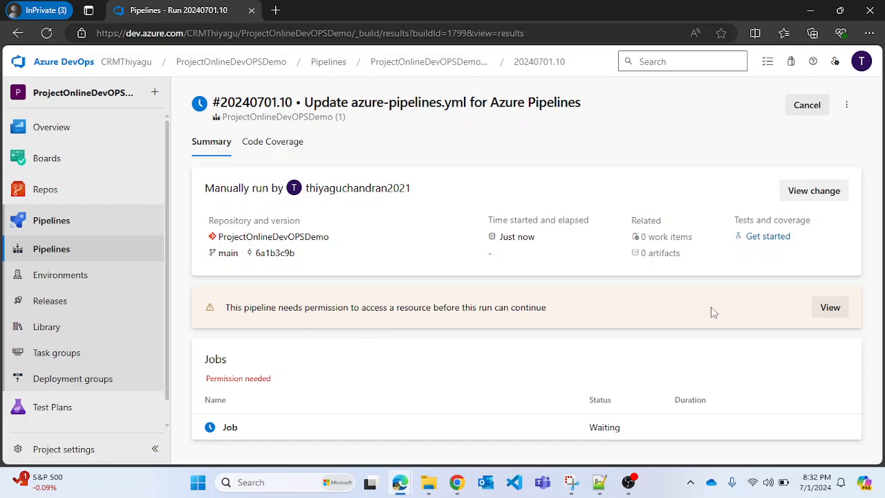
Permit run #20240701.10 to use the secure file Certificate1.pem from the warning banner
{"action": "left_click", "coordinate": [830, 307]}
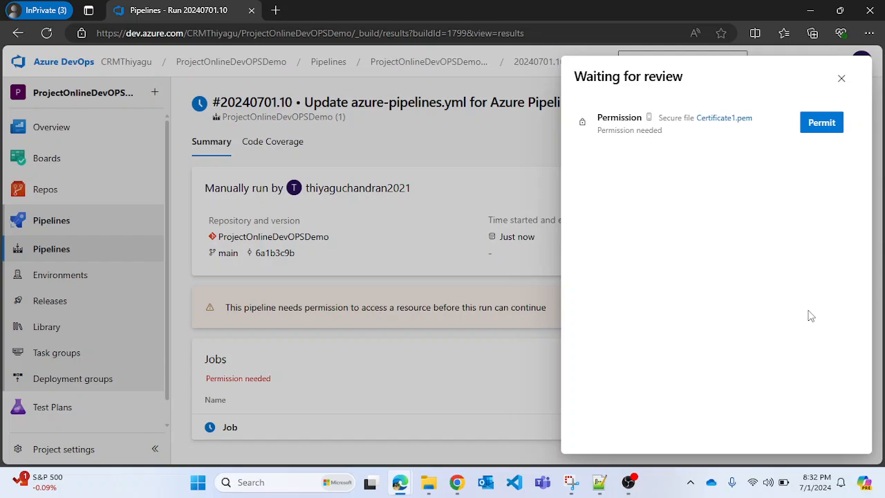
{"action": "left_click", "coordinate": [822, 122]}
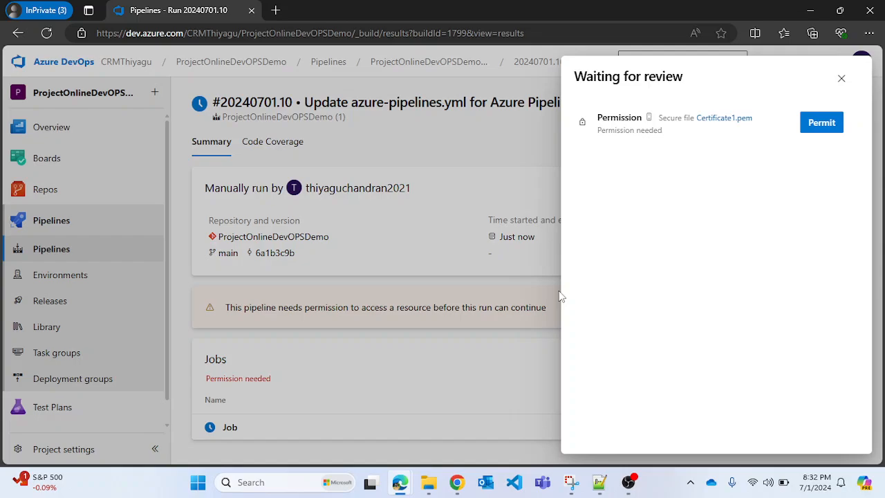
{"action": "left_click", "coordinate": [821, 122]}
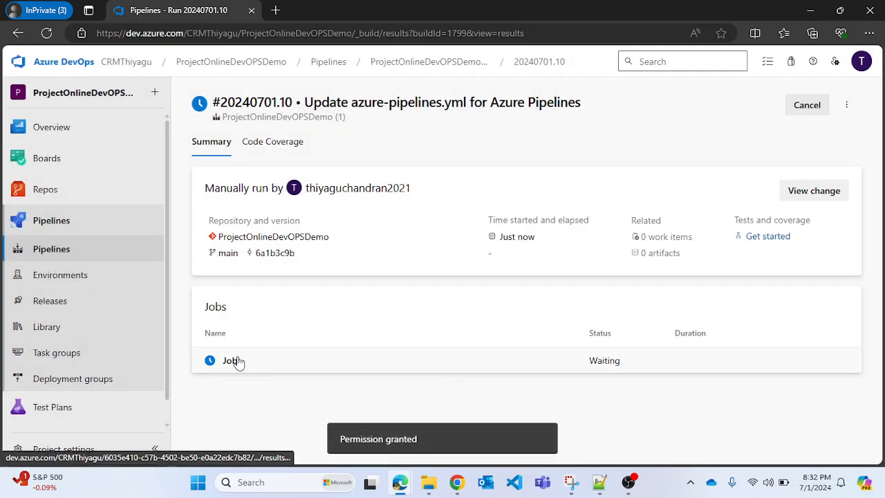
Inspect the 'Download the certificate' and checkout step logs, then go back to the summary
{"action": "left_click", "coordinate": [232, 361]}
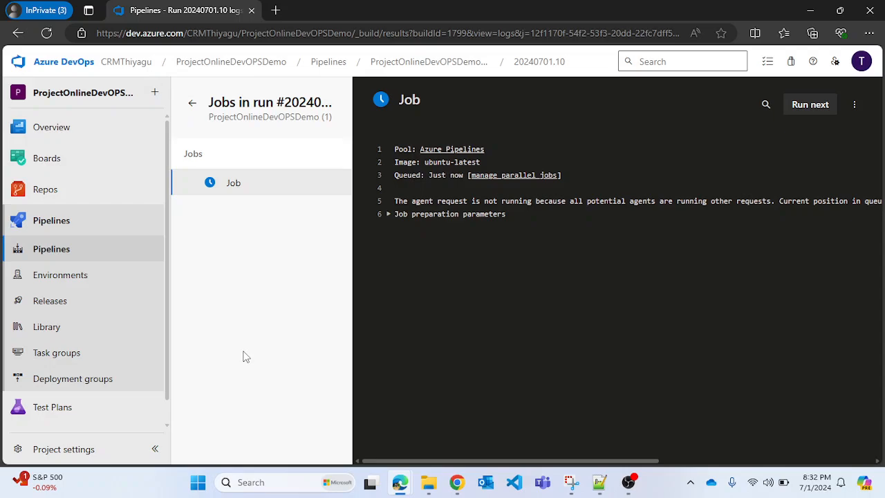
{"action": "mouse_move", "coordinate": [232, 262]}
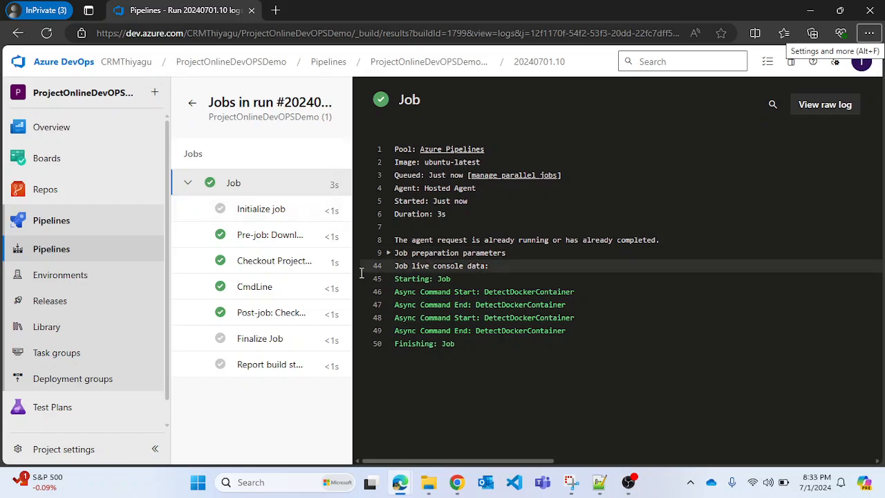
{"action": "mouse_move", "coordinate": [270, 234]}
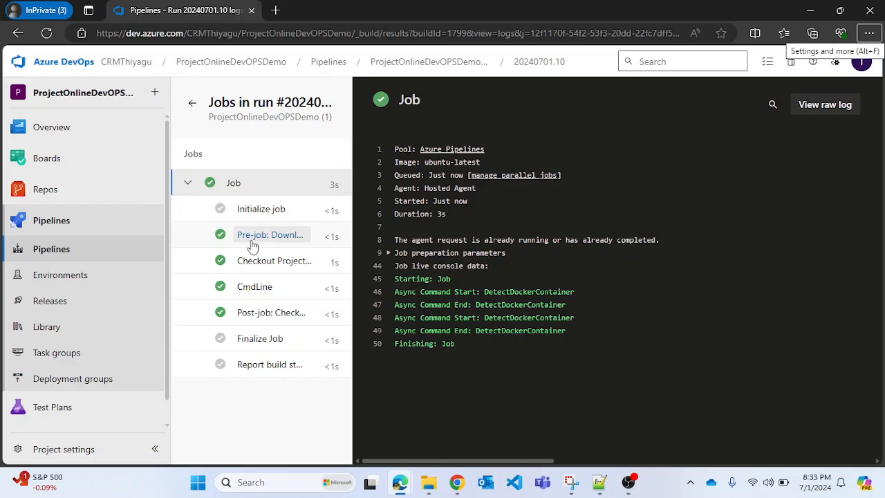
{"action": "left_click", "coordinate": [270, 234]}
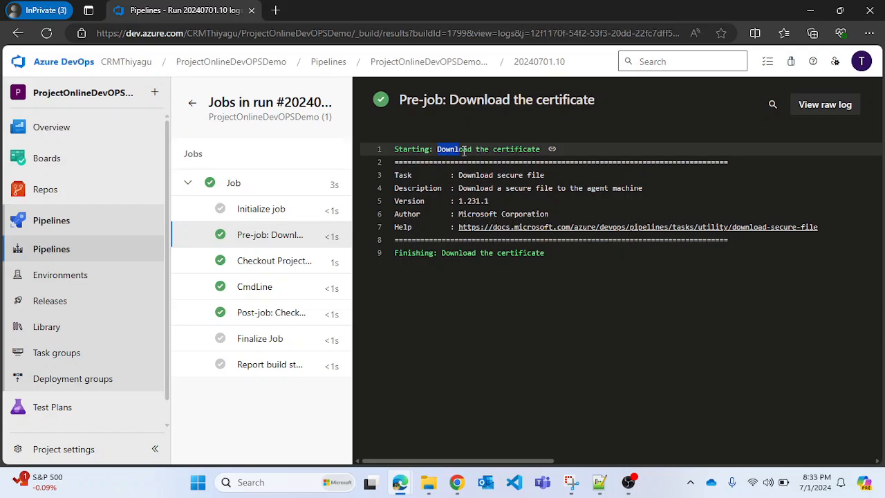
{"action": "left_click_drag", "start_coordinate": [438, 149], "coordinate": [543, 149]}
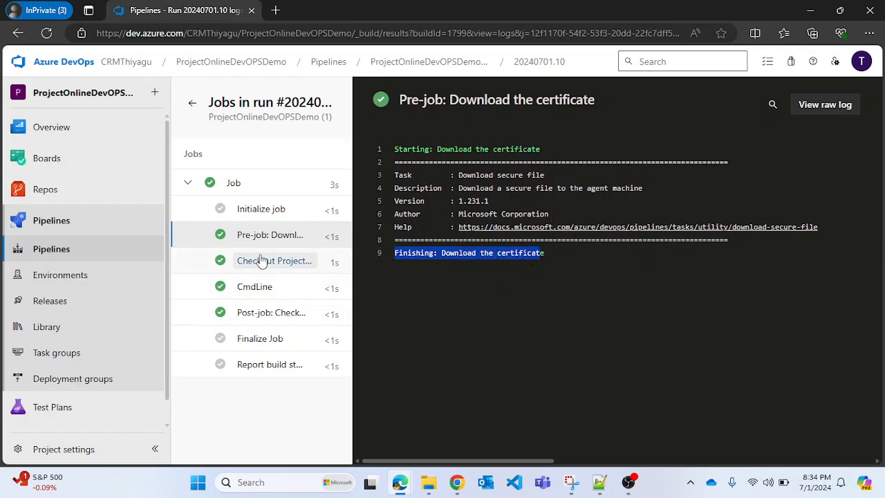
{"action": "left_click", "coordinate": [254, 287]}
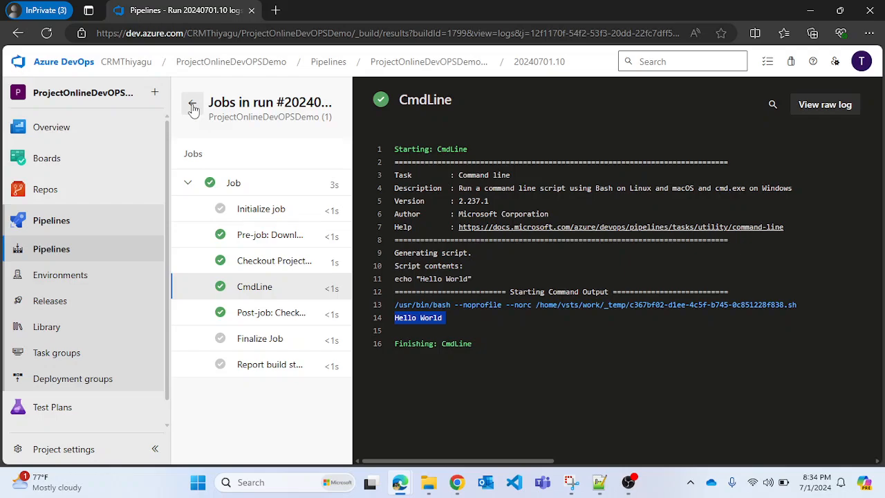
{"action": "left_click", "coordinate": [193, 108]}
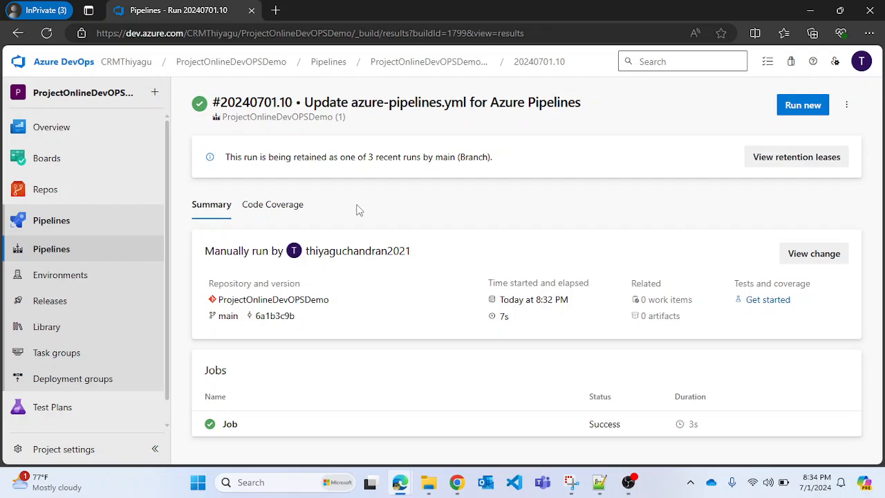
{"action": "mouse_move", "coordinate": [363, 229]}
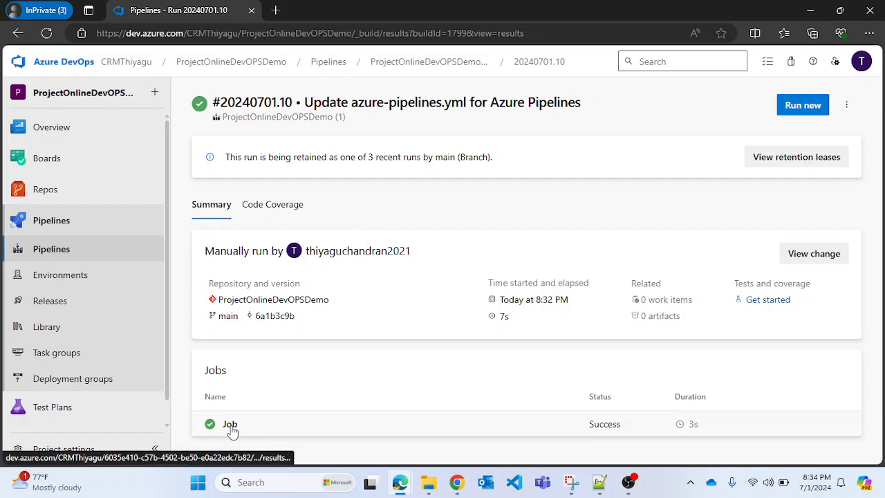
Open the job log of the successful pipeline run
{"action": "left_click", "coordinate": [230, 424]}
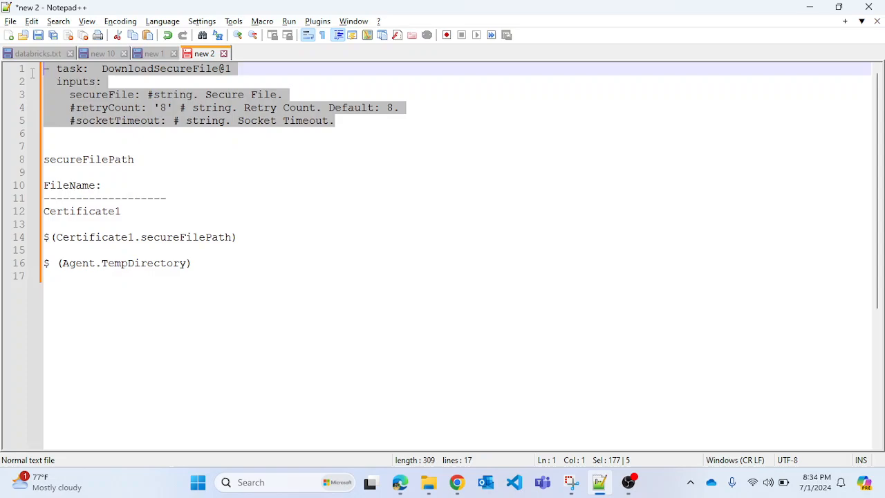
{"action": "left_click", "coordinate": [335, 120]}
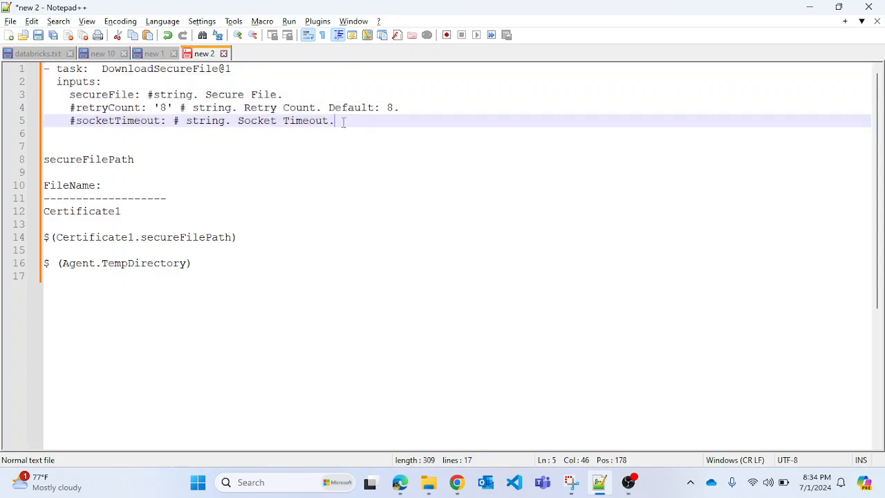
{"action": "double_click", "coordinate": [102, 94]}
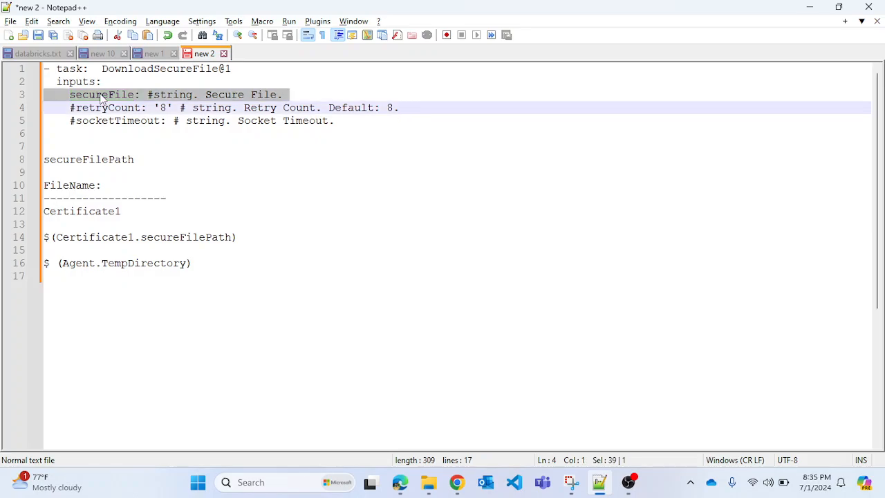
{"action": "double_click", "coordinate": [102, 94]}
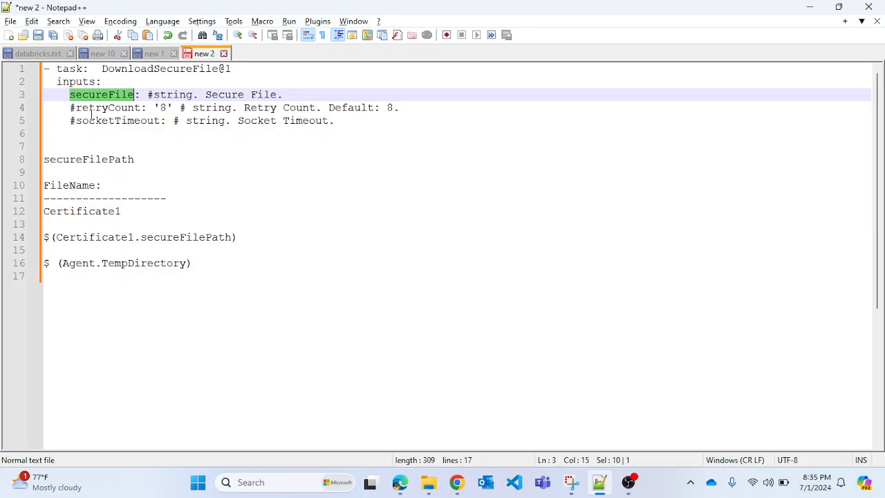
{"action": "double_click", "coordinate": [108, 107]}
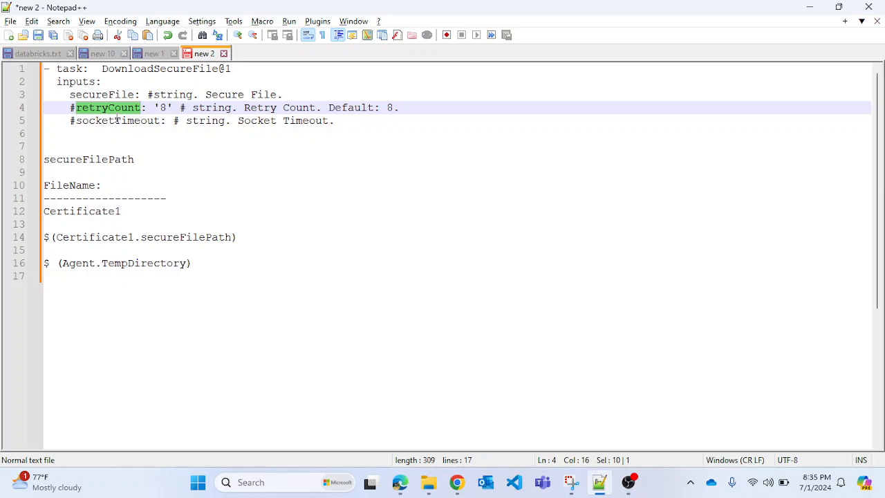
{"action": "left_click", "coordinate": [103, 120]}
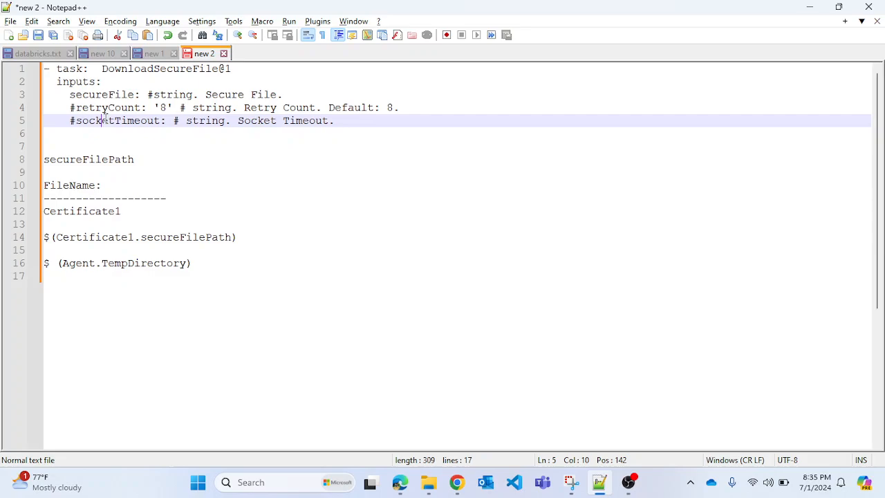
{"action": "double_click", "coordinate": [116, 120]}
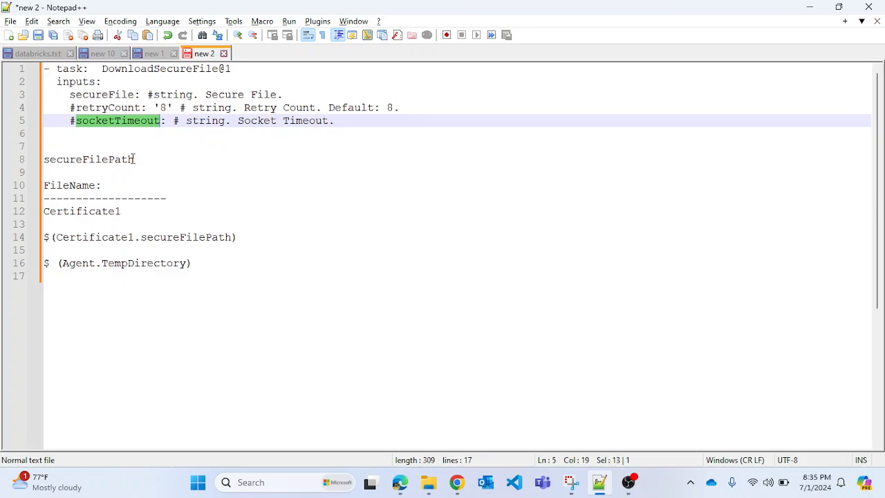
{"action": "mouse_move", "coordinate": [134, 134]}
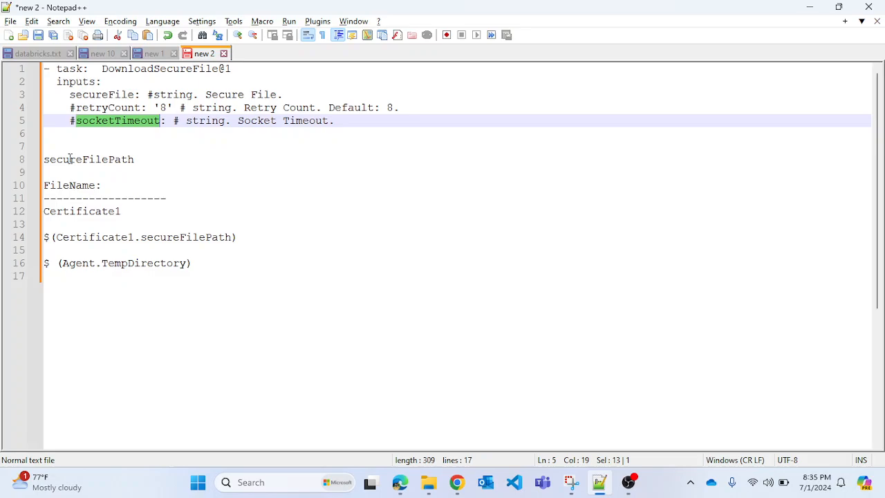
{"action": "double_click", "coordinate": [89, 159]}
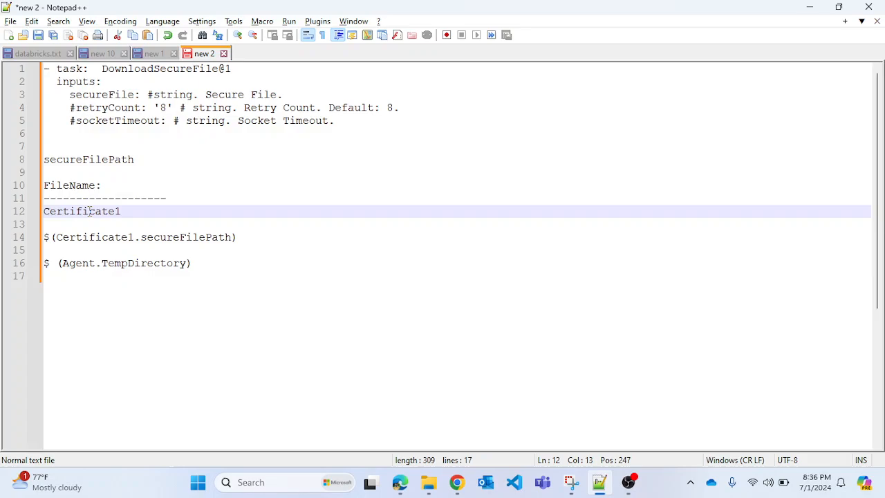
{"action": "left_click", "coordinate": [125, 211]}
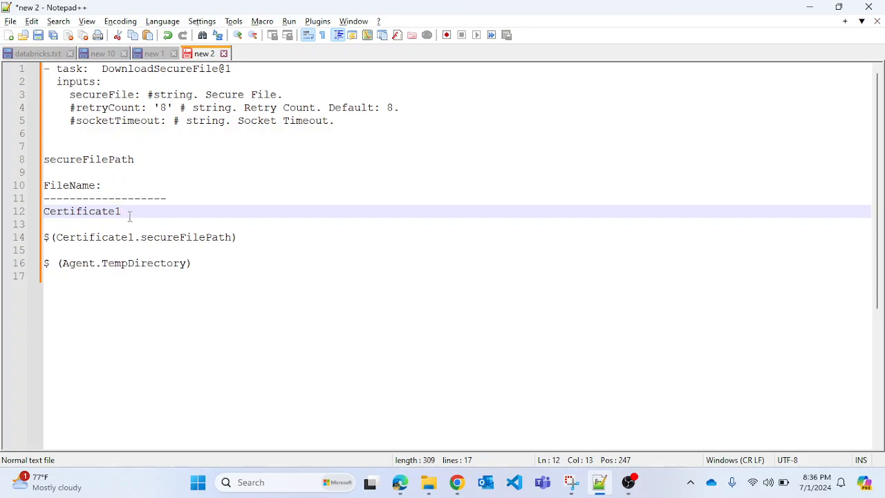
{"action": "mouse_move", "coordinate": [82, 238]}
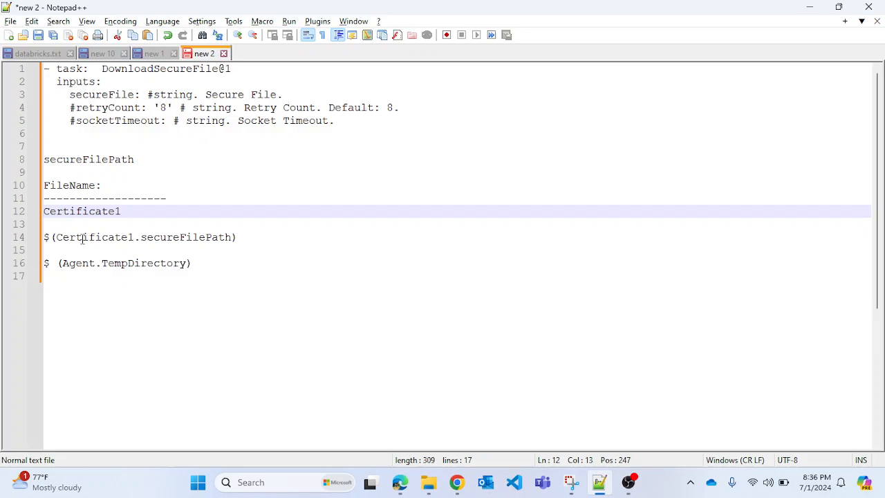
{"action": "triple_click", "coordinate": [139, 238]}
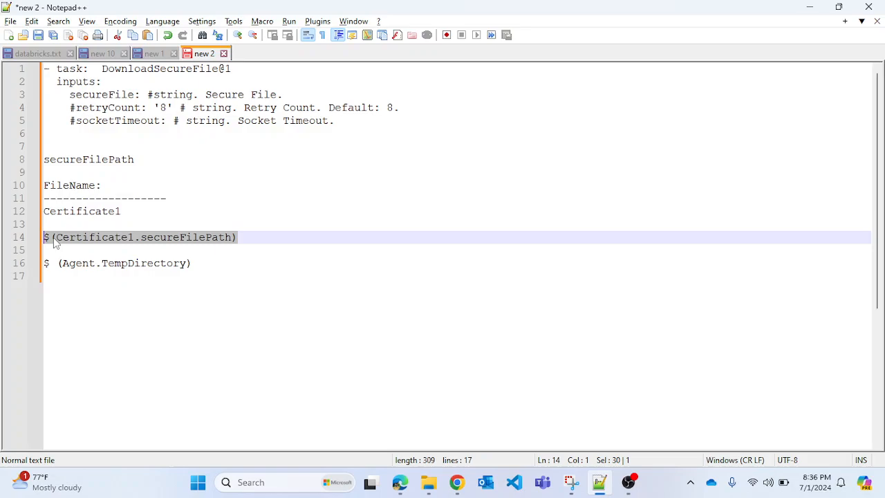
{"action": "left_click", "coordinate": [50, 237]}
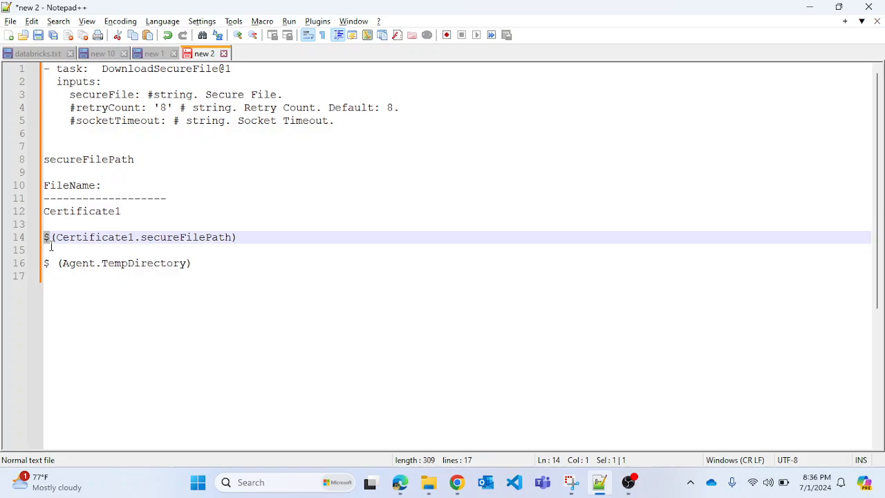
{"action": "left_click", "coordinate": [48, 237]}
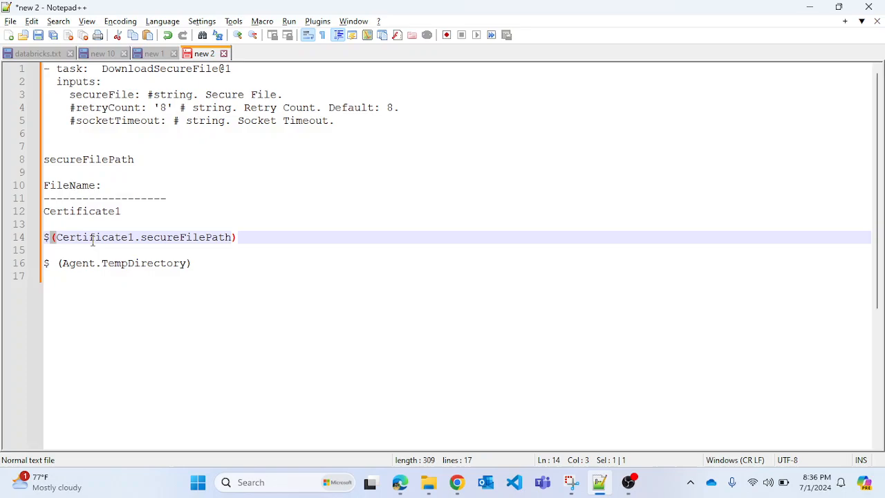
{"action": "double_click", "coordinate": [93, 237]}
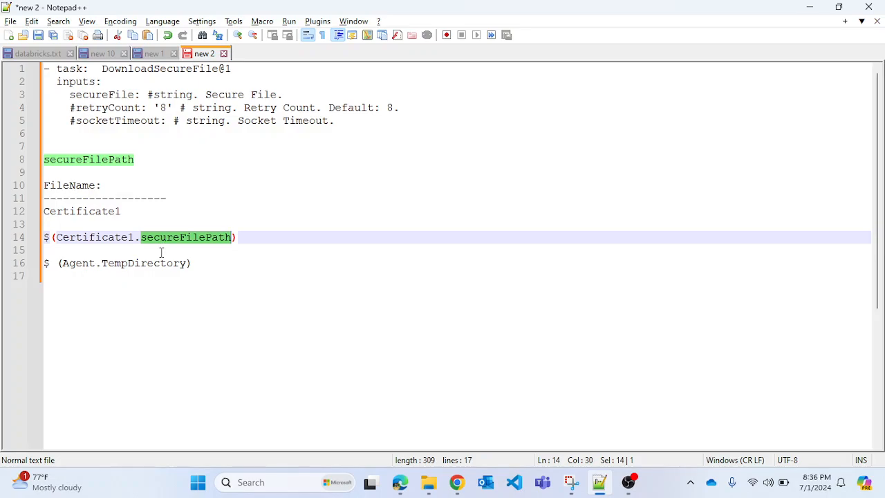
{"action": "mouse_move", "coordinate": [124, 282]}
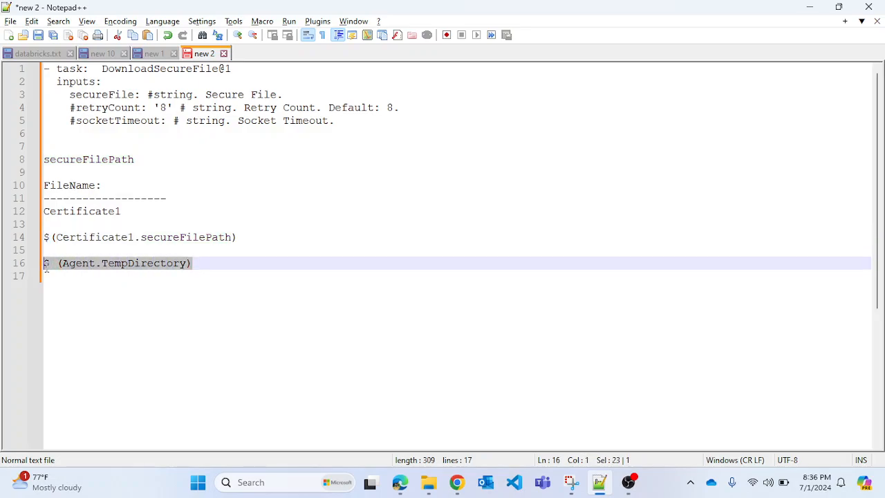
{"action": "left_click", "coordinate": [194, 263]}
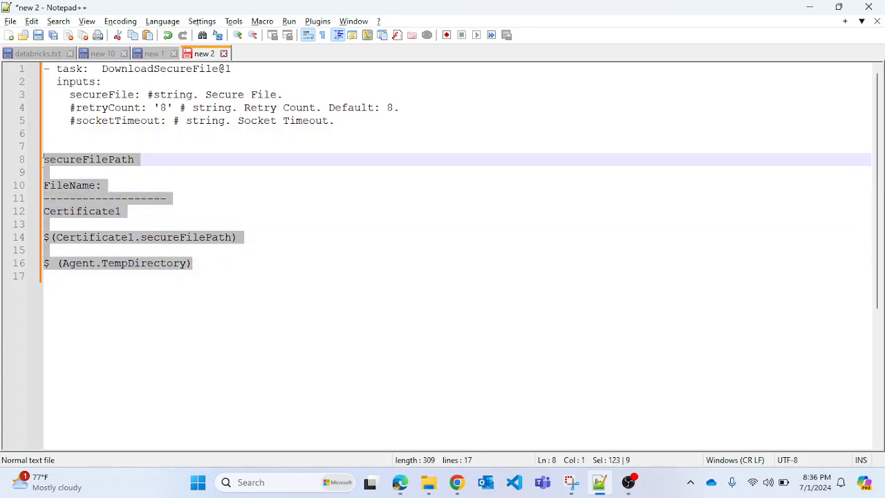
{"action": "left_click", "coordinate": [202, 264]}
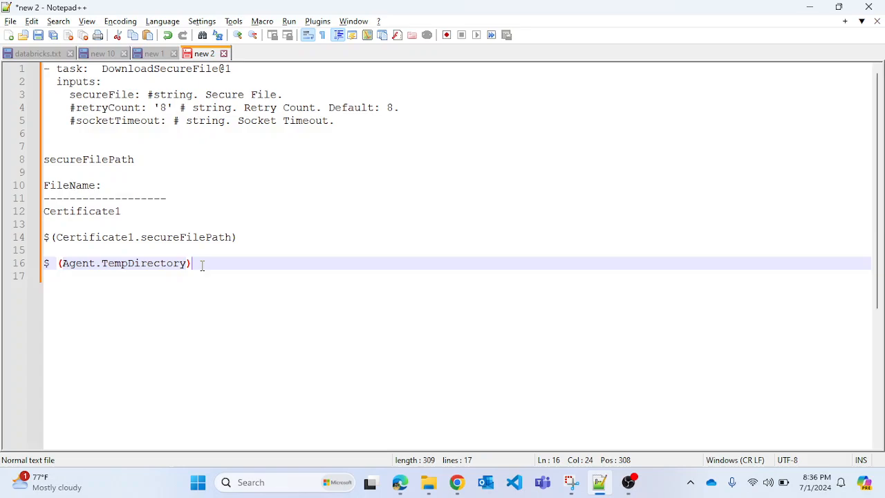
{"action": "mouse_move", "coordinate": [400, 482]}
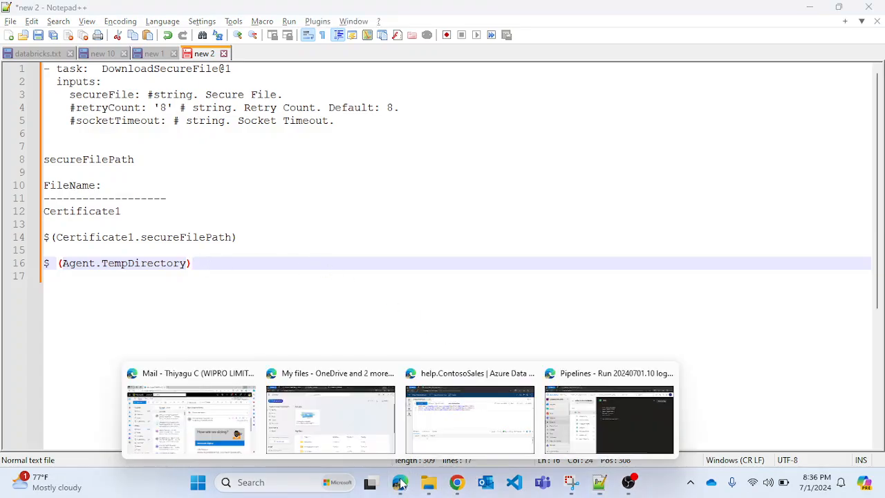
Bring the pipeline run browser window back and go to the project's Library page
{"action": "left_click", "coordinate": [608, 415]}
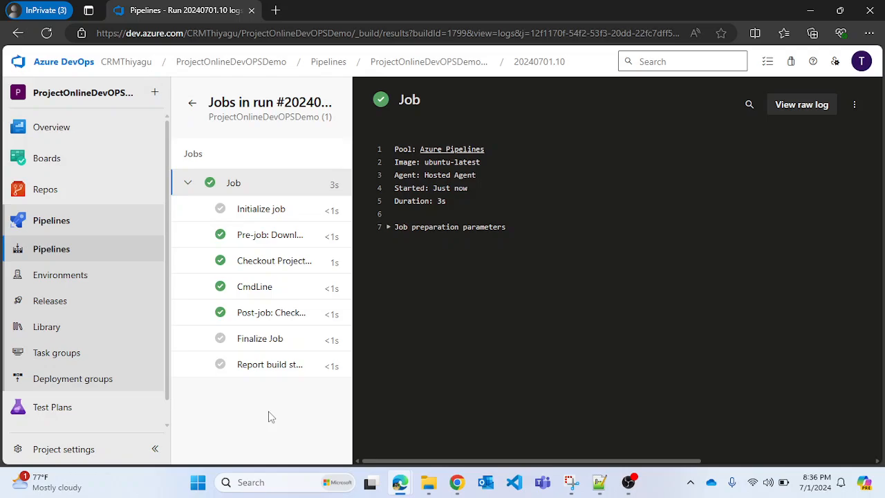
{"action": "mouse_move", "coordinate": [261, 412]}
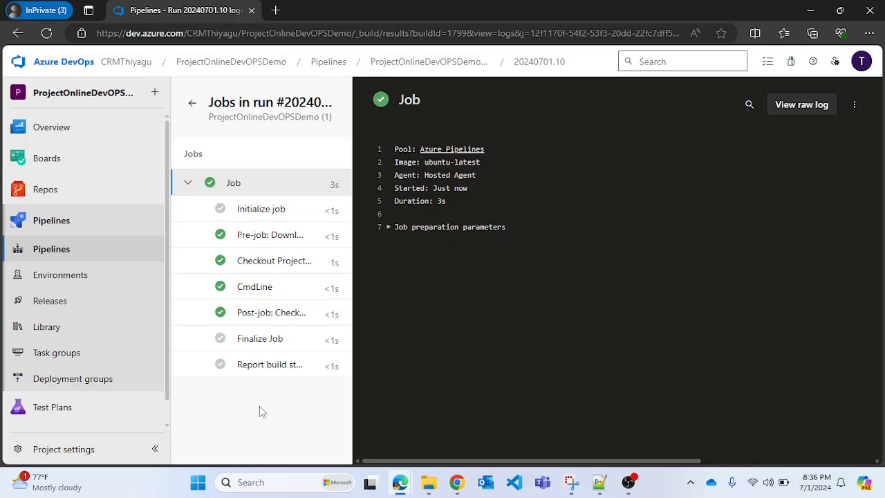
{"action": "mouse_move", "coordinate": [46, 326]}
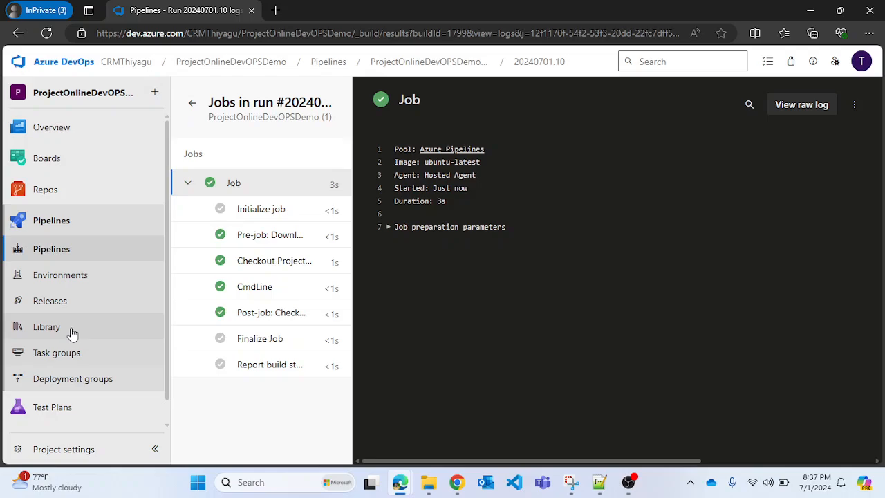
{"action": "left_click", "coordinate": [47, 326]}
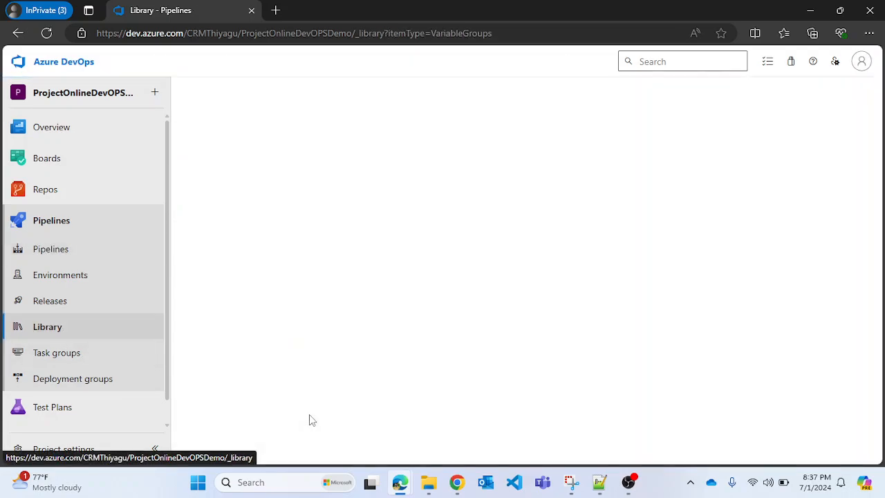